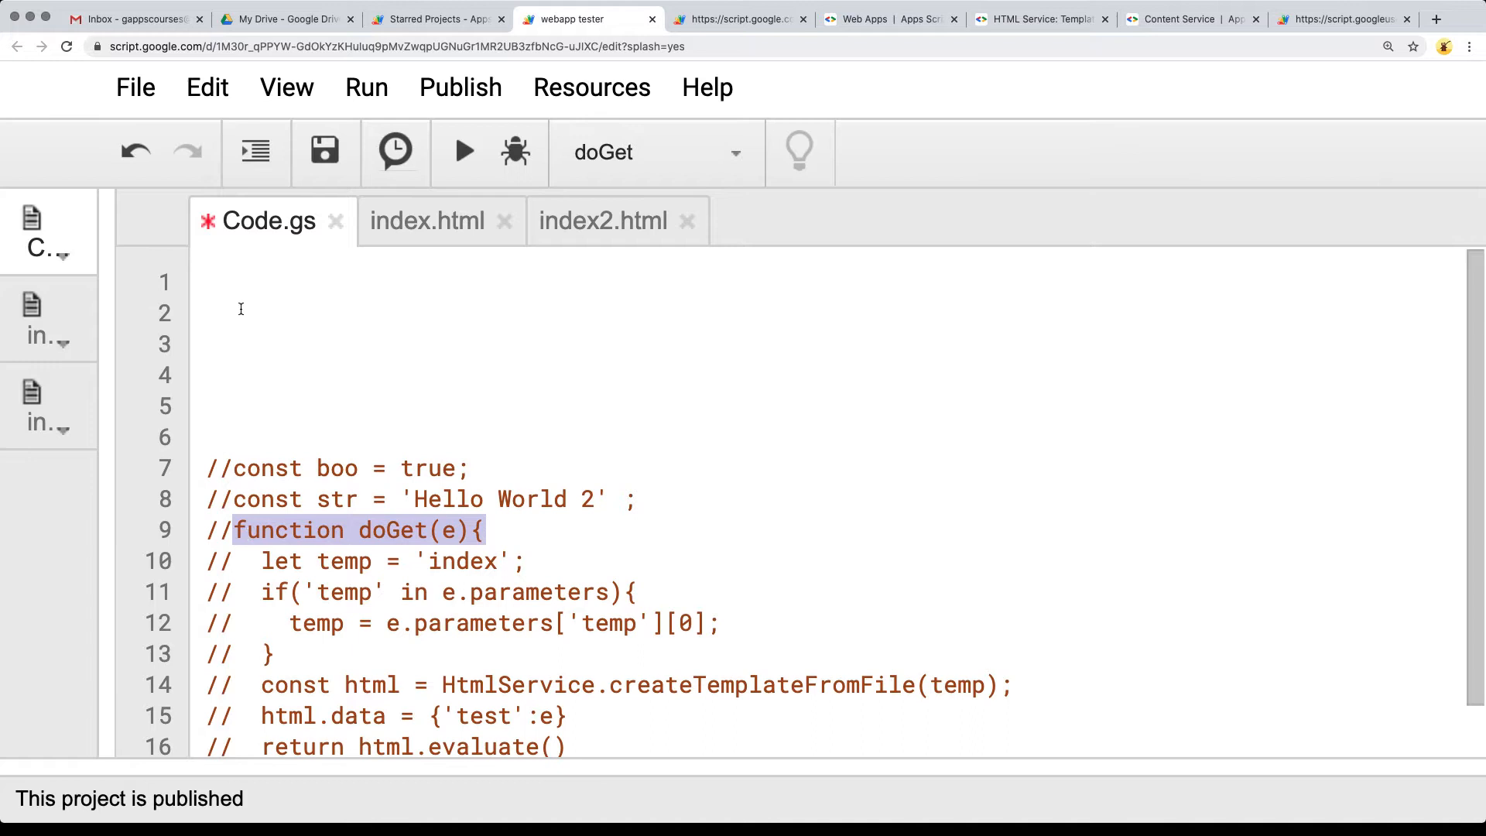
- Begin function doGet(e){ at the top of Code.gs and review the str output line in index2.html
type("function doGet(e){")
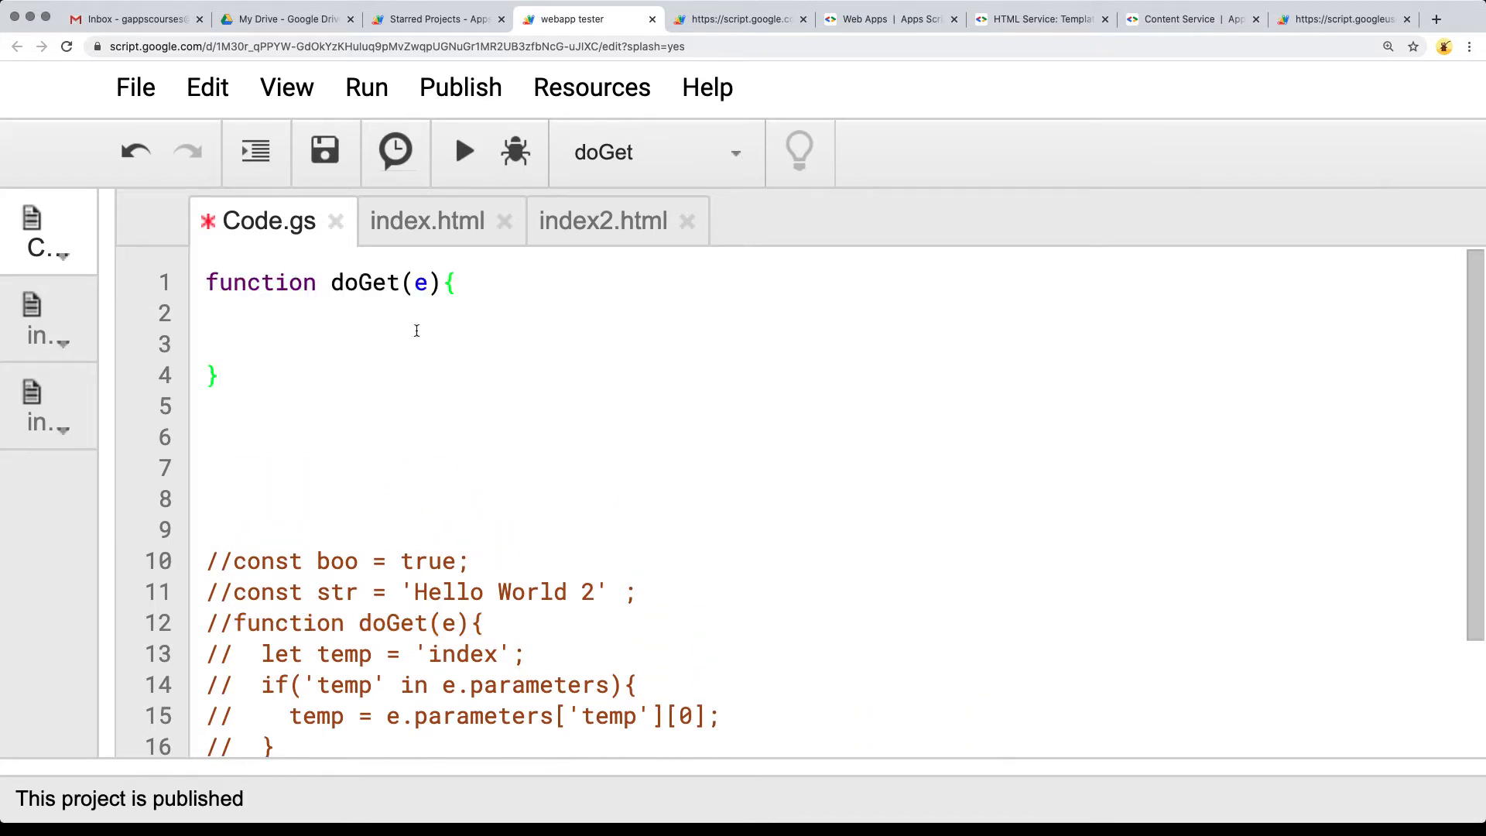
left_click(603, 222)
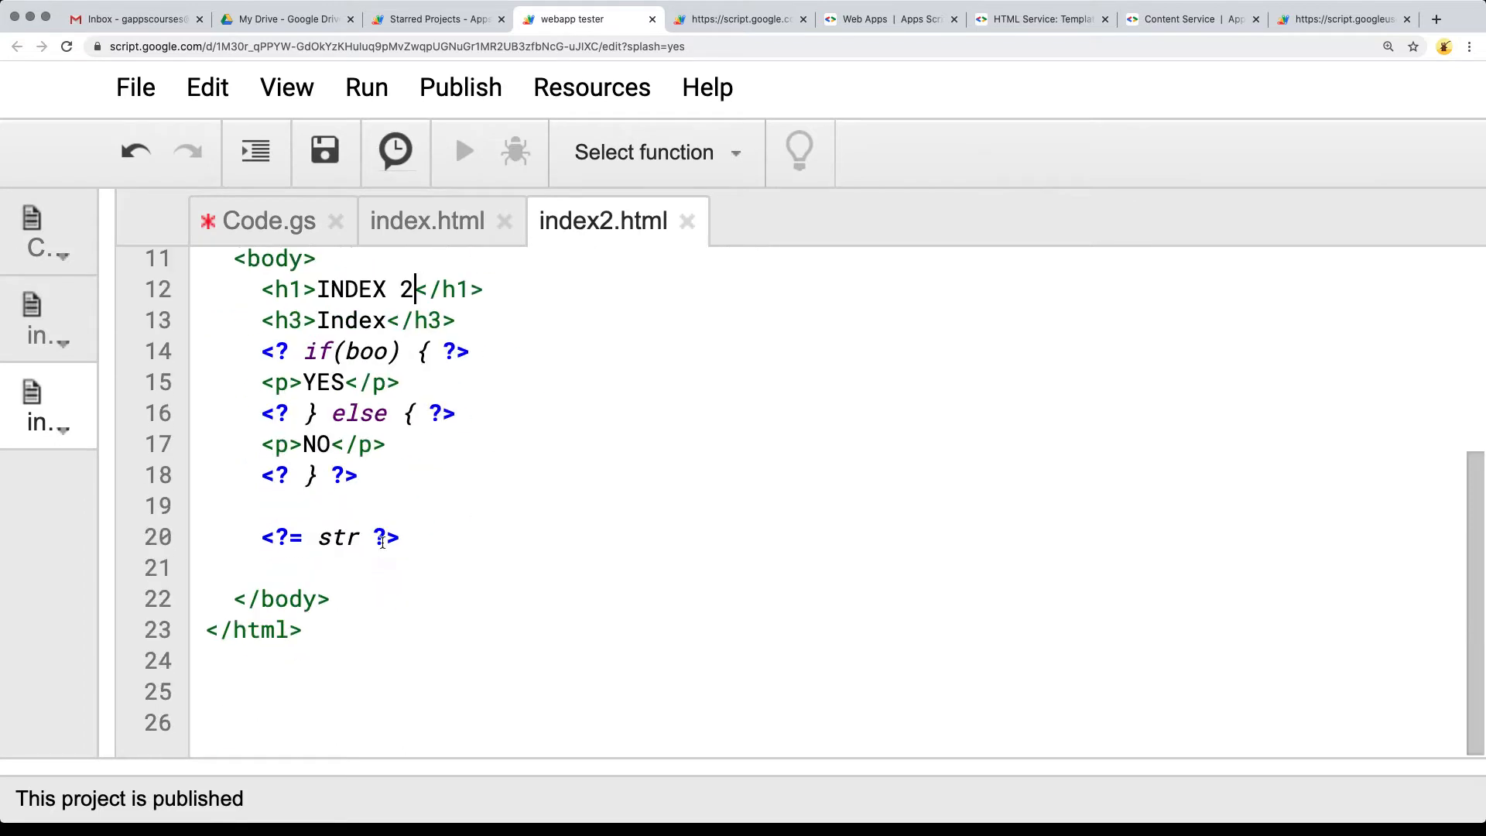
triple_click(331, 537)
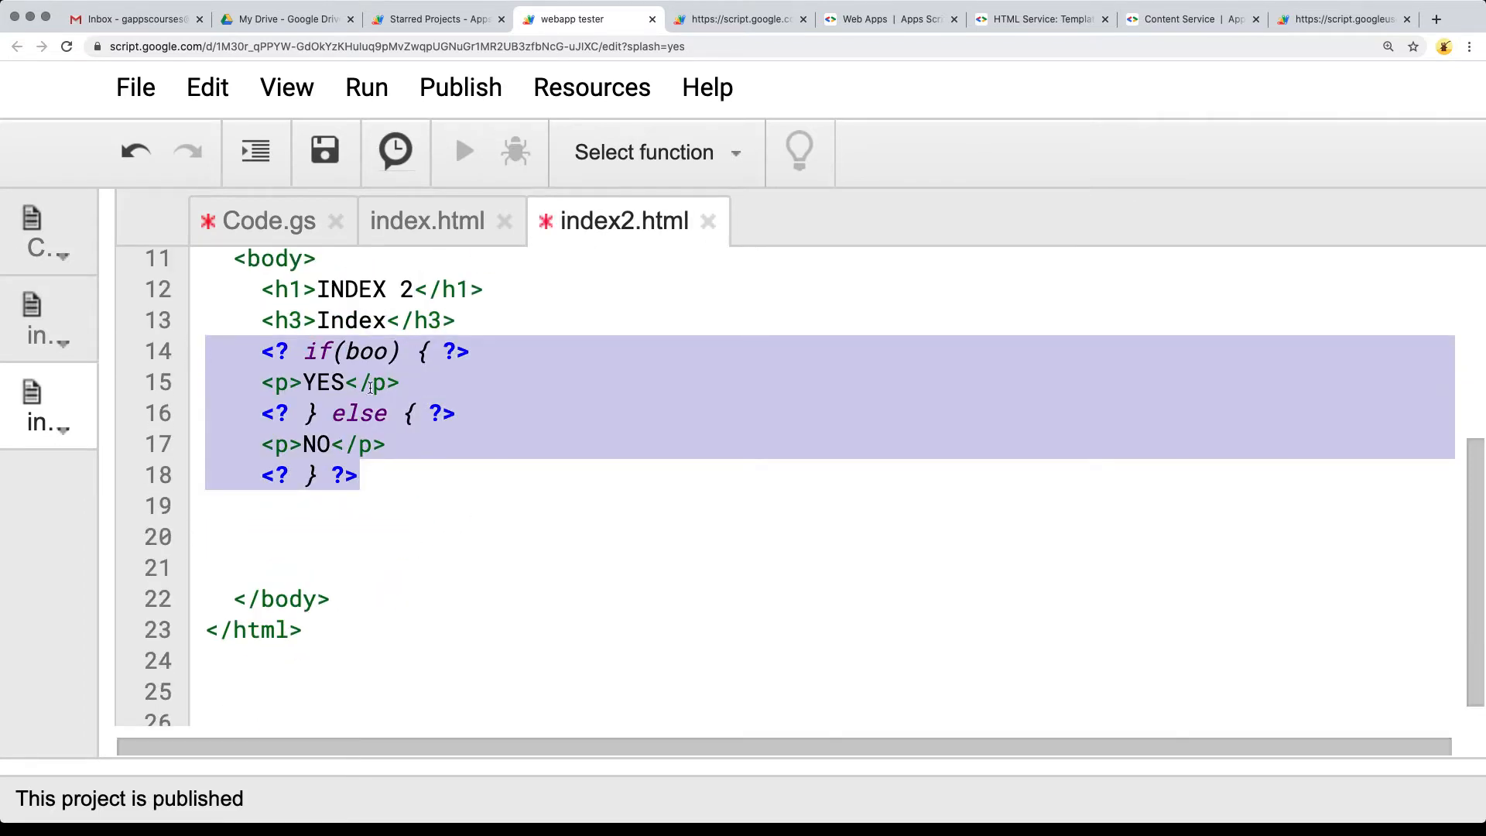
left_click(268, 222)
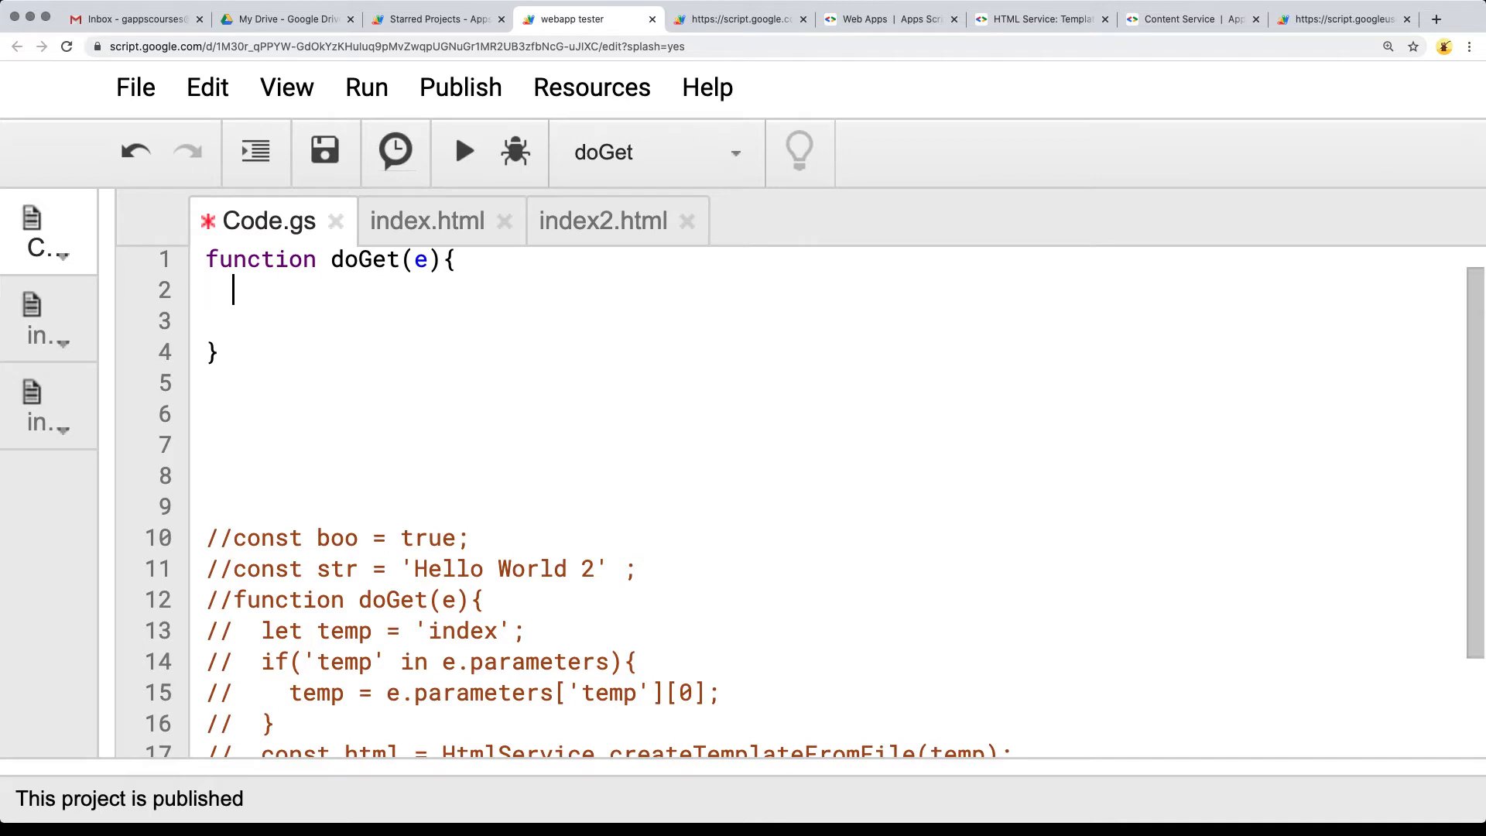
- Declare let temp = 'index'; inside doGet and make a copy of index.html
type("let temp = 'index';")
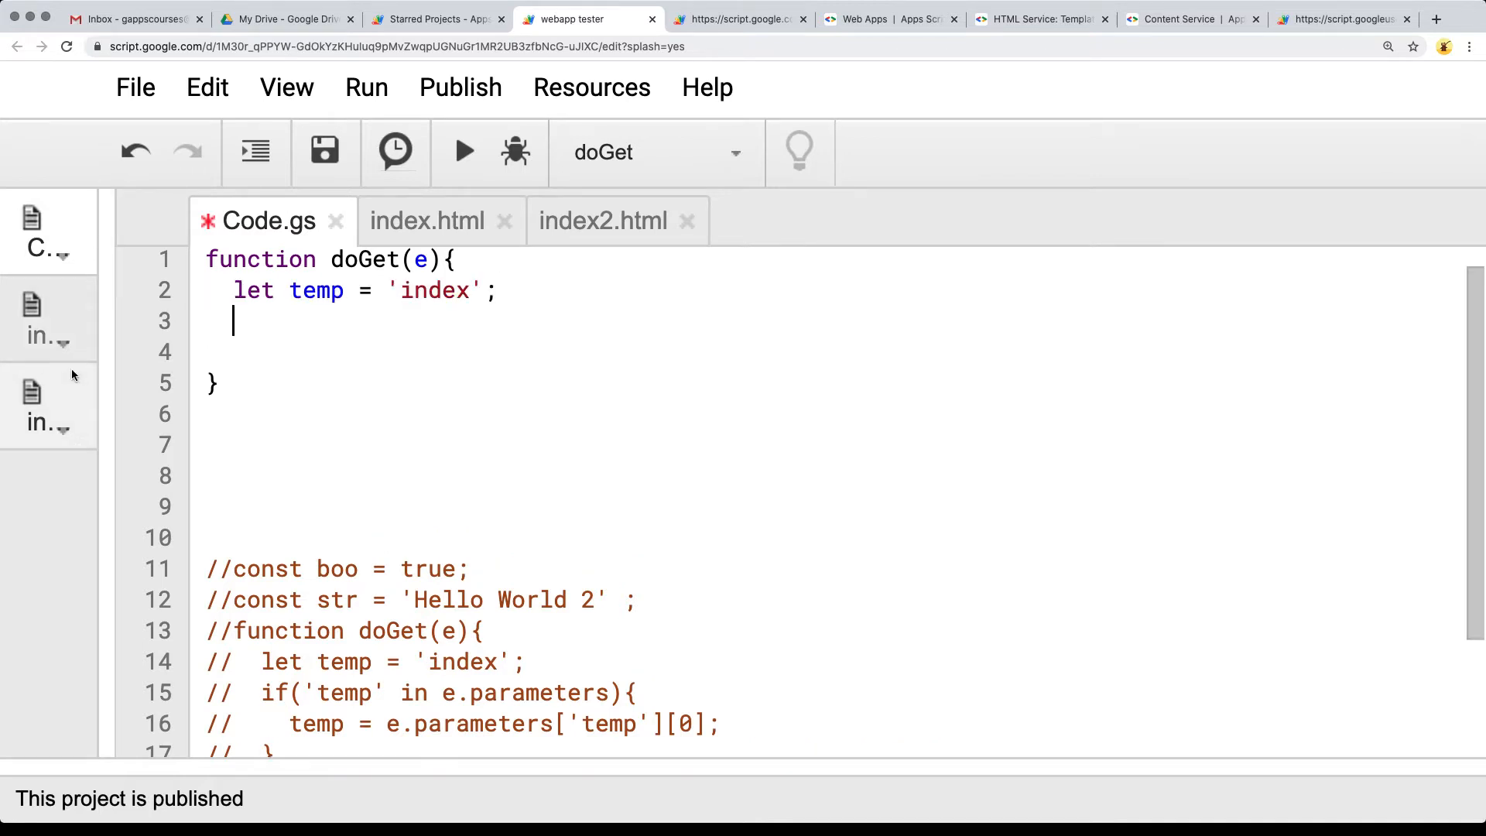
left_click(428, 220)
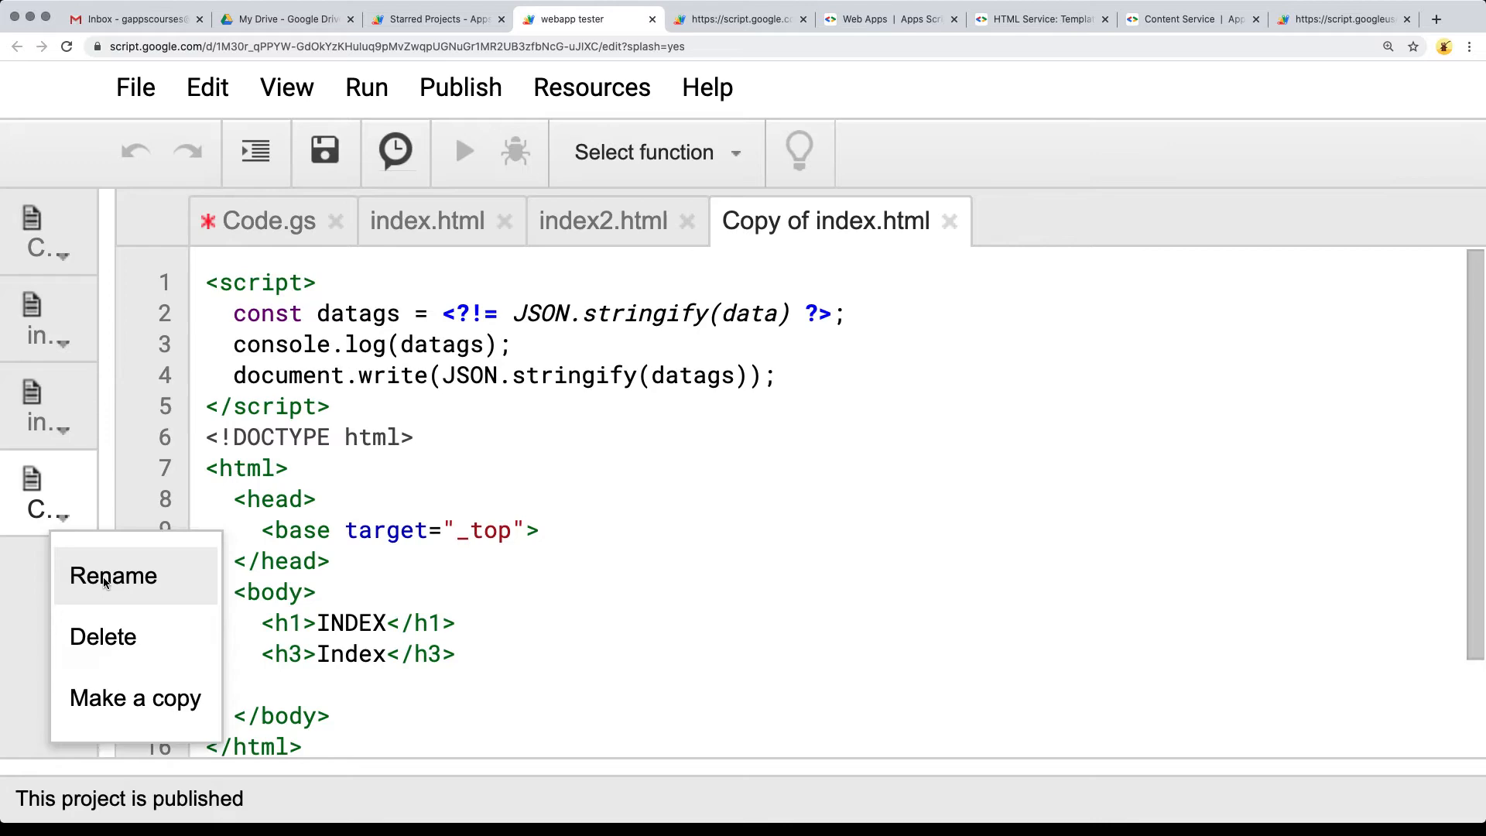
- Rename the copied file to about.html
left_click(113, 576)
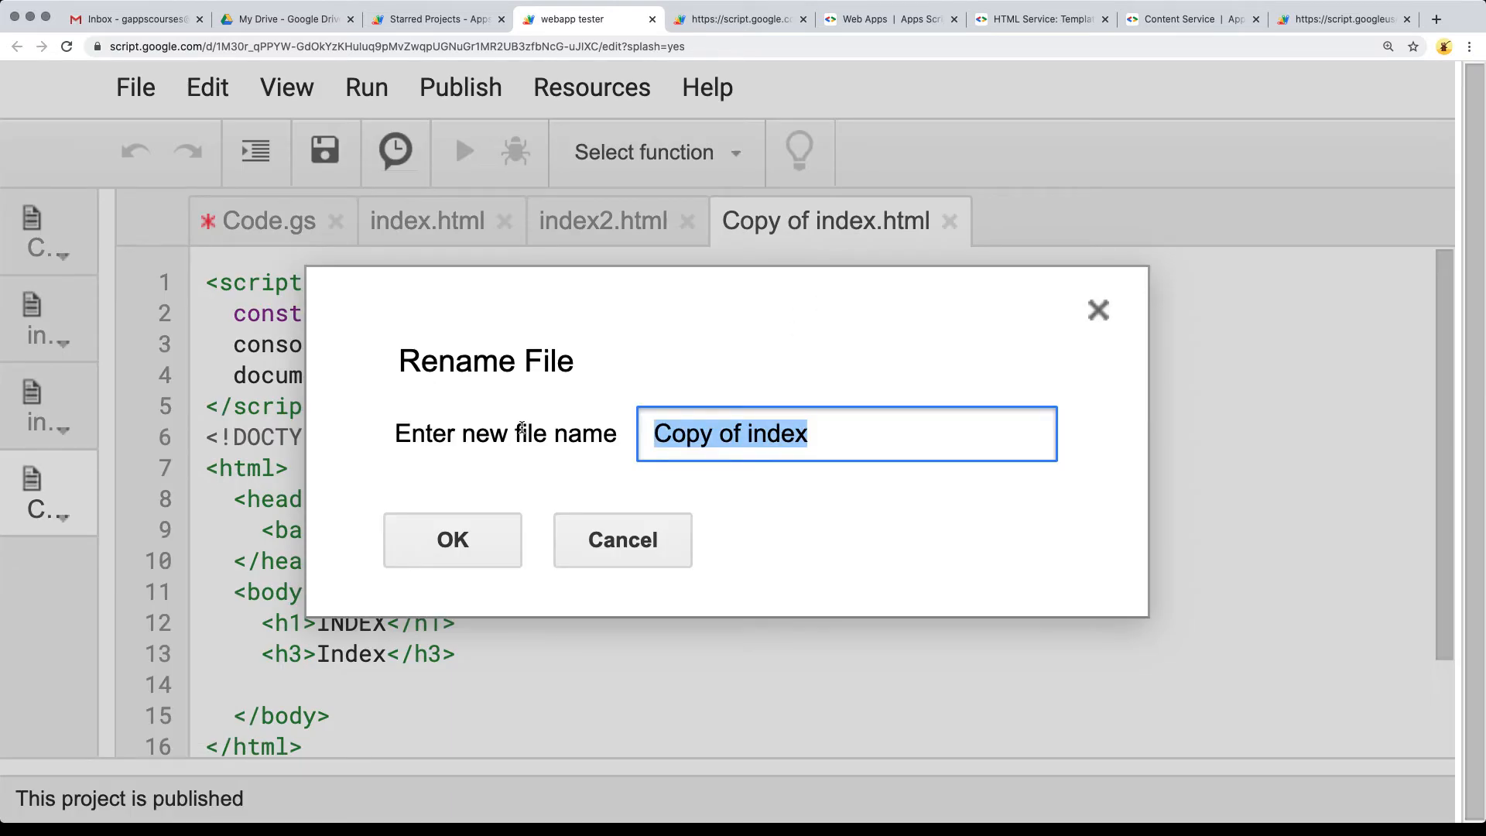
type("about")
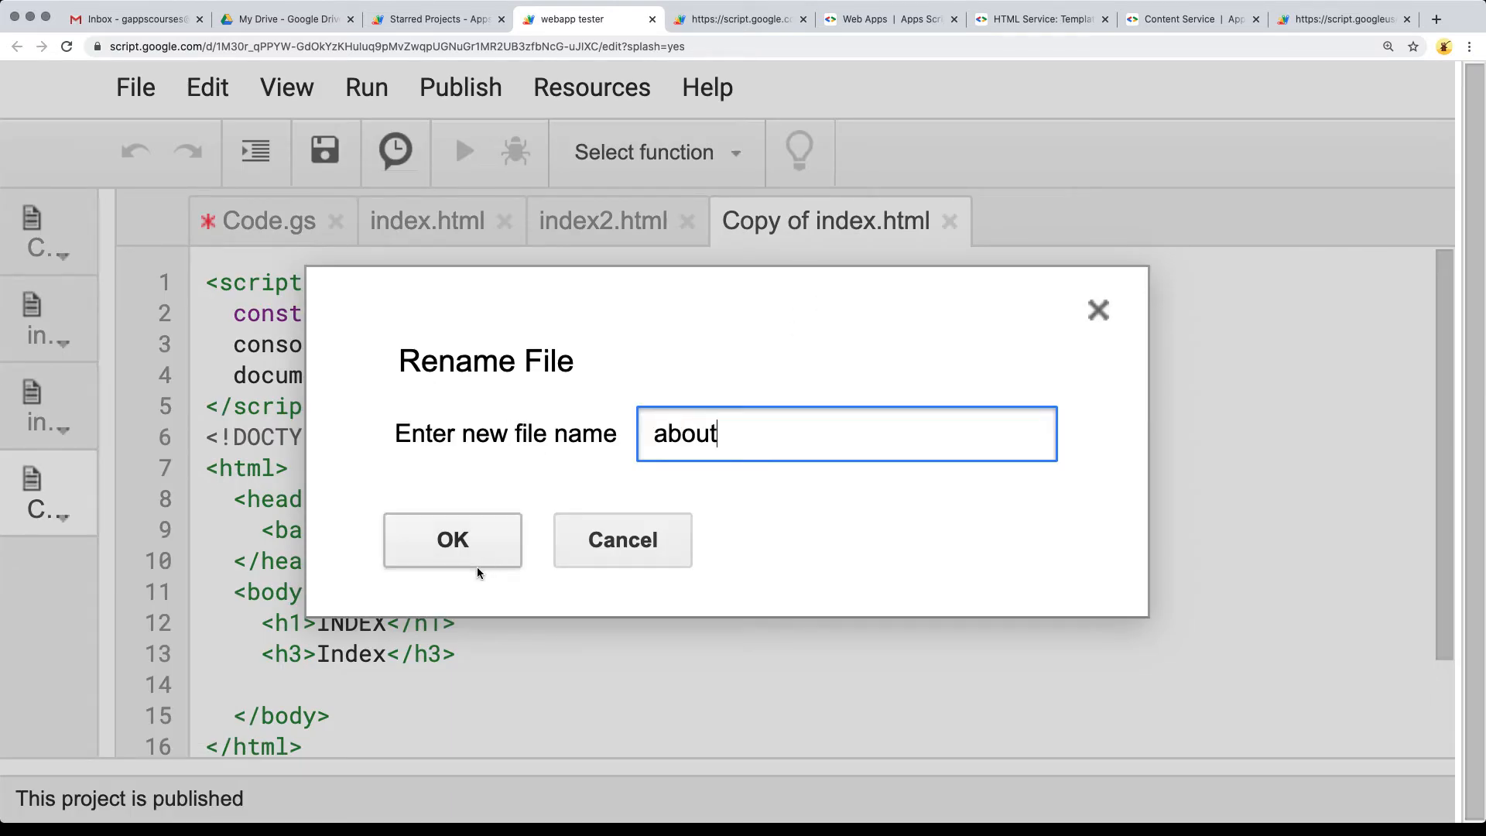
left_click(453, 539)
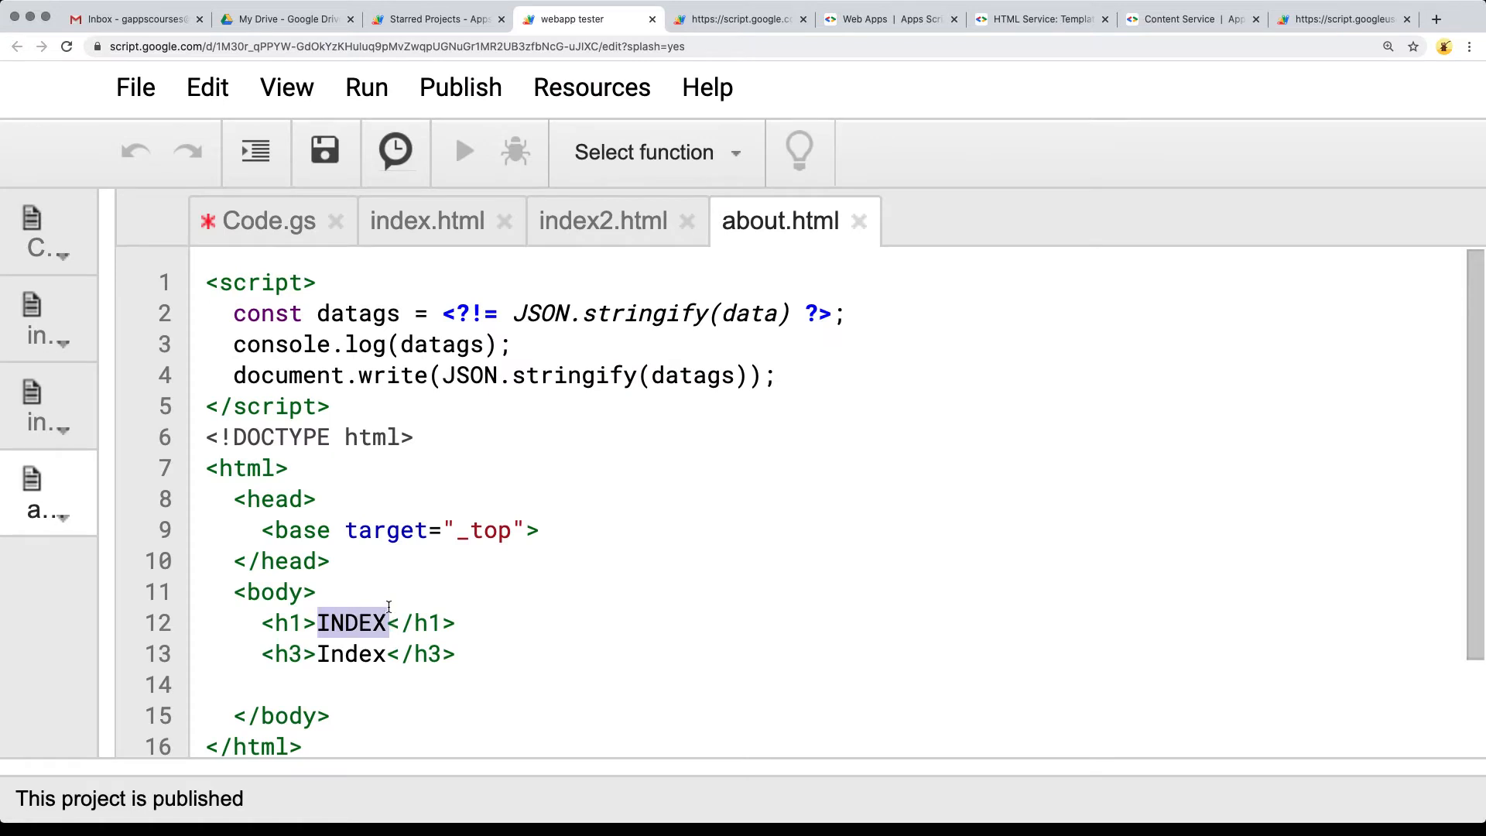
- Change the about.html heading to ABOUT and delete its script block
type("ABOUT")
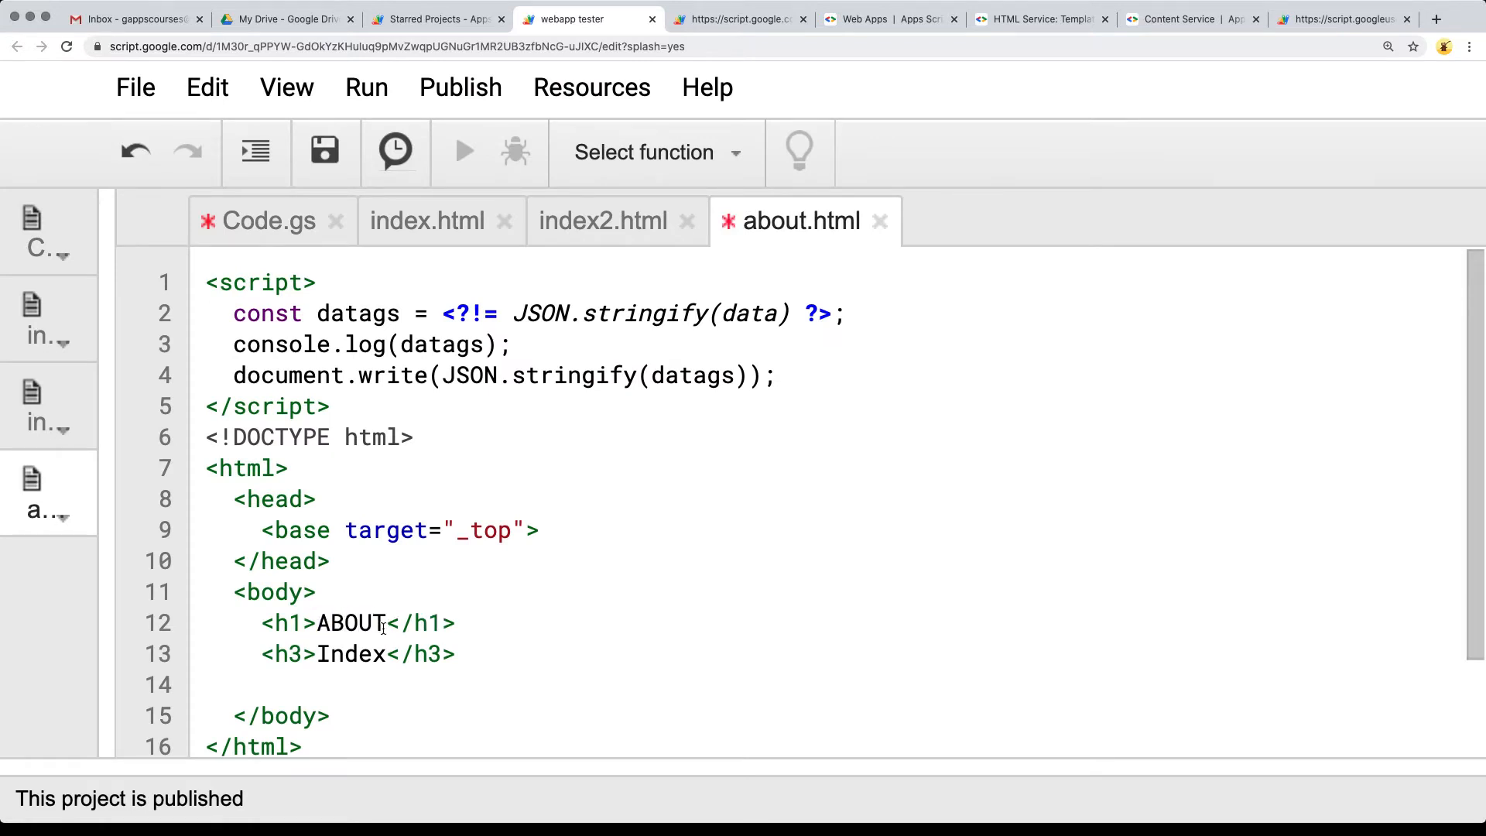
left_click_drag(206, 282, 331, 406)
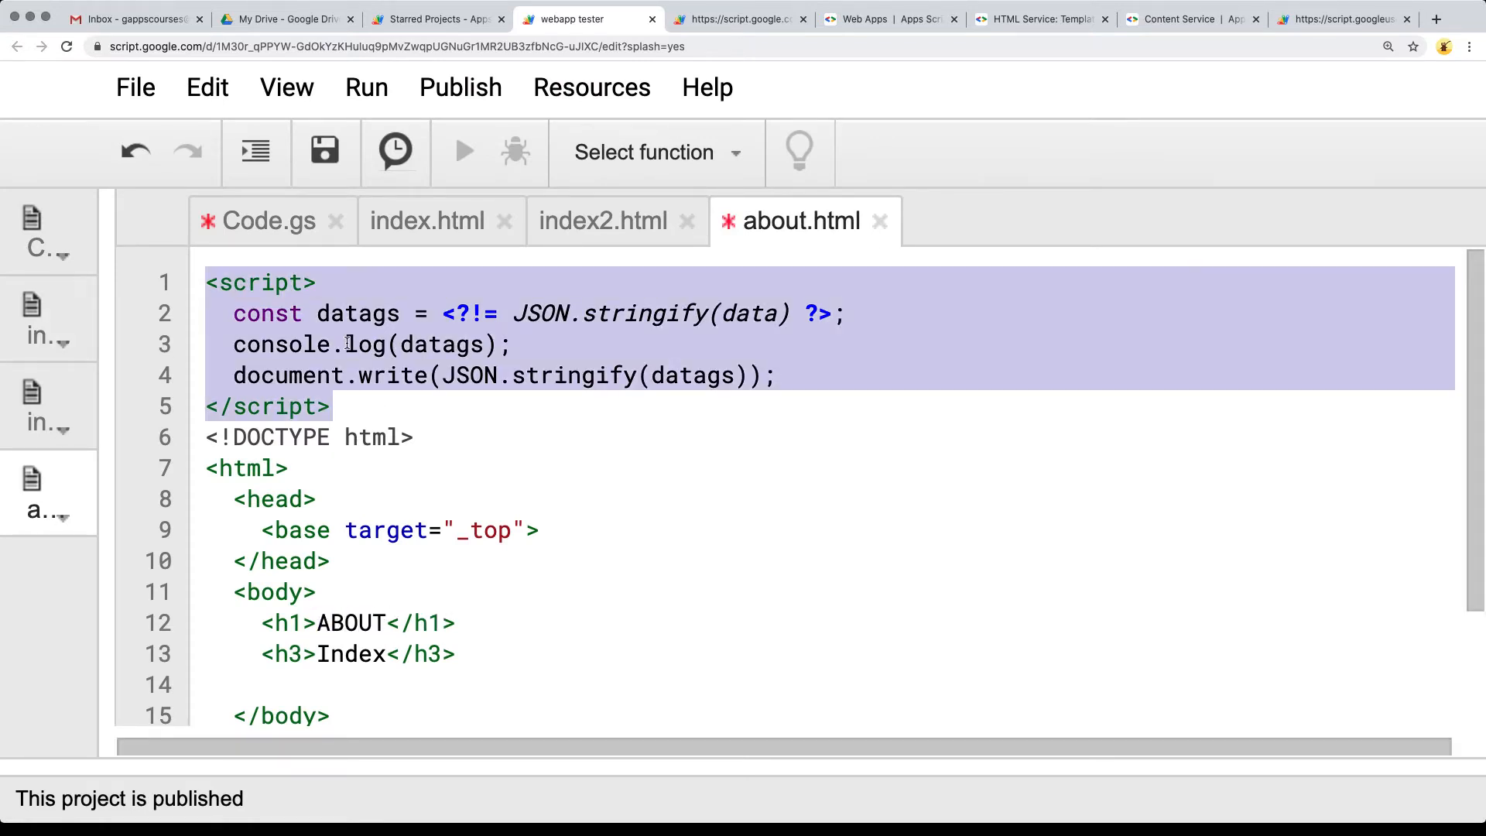
key("Delete")
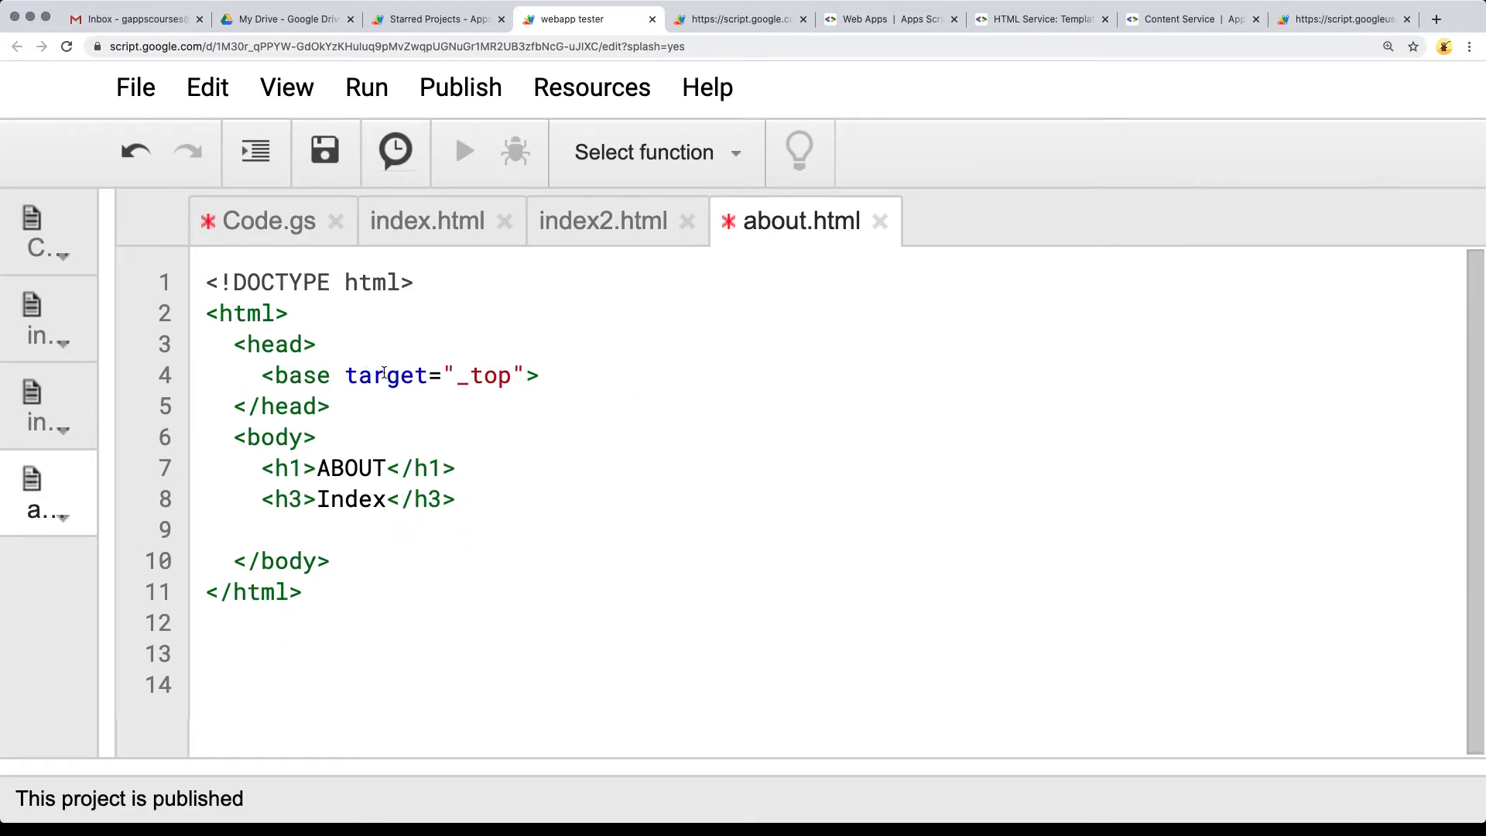
left_click(267, 220)
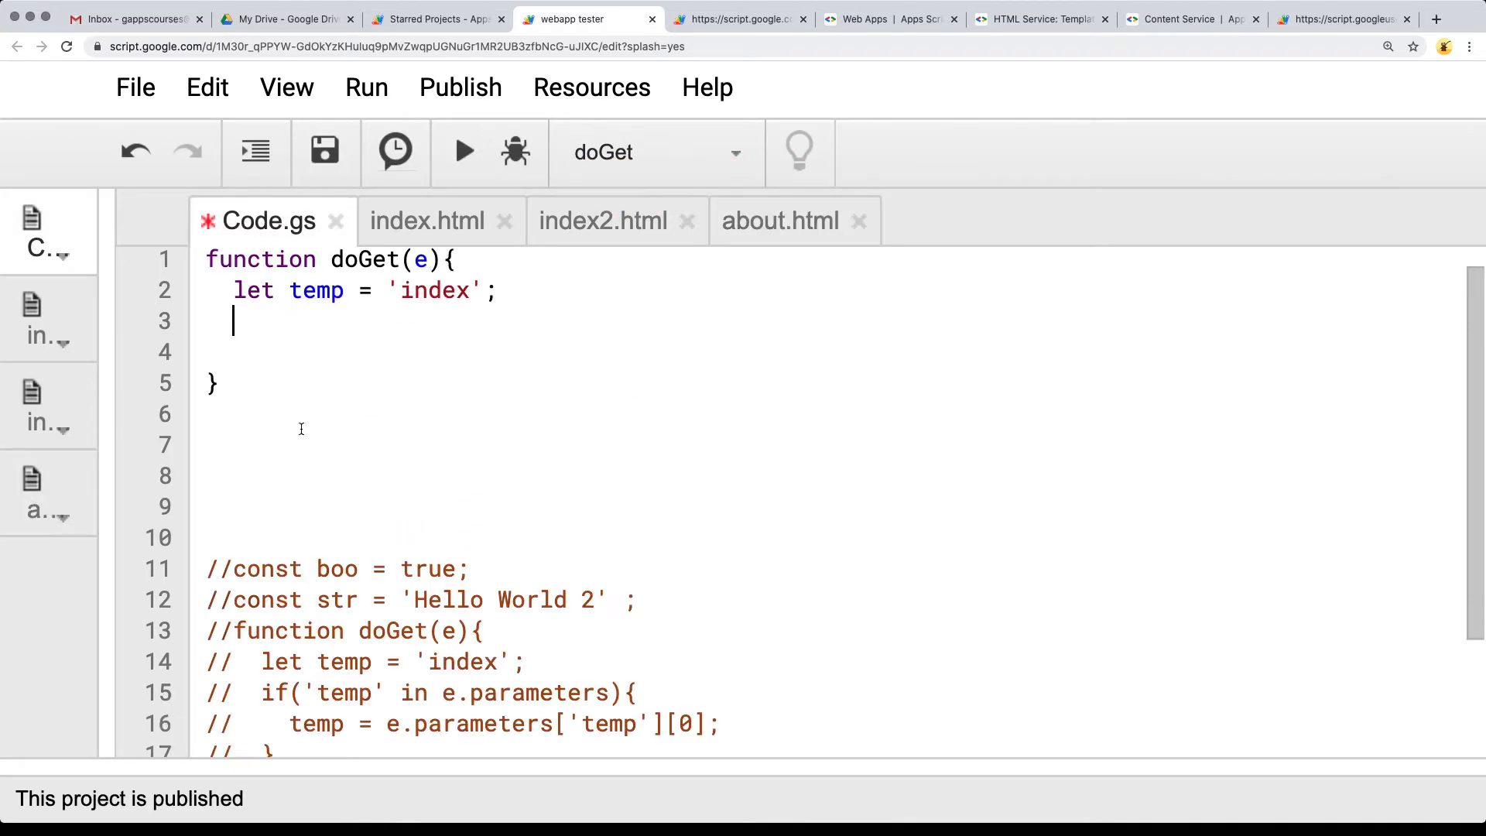
mouse_move(358, 372)
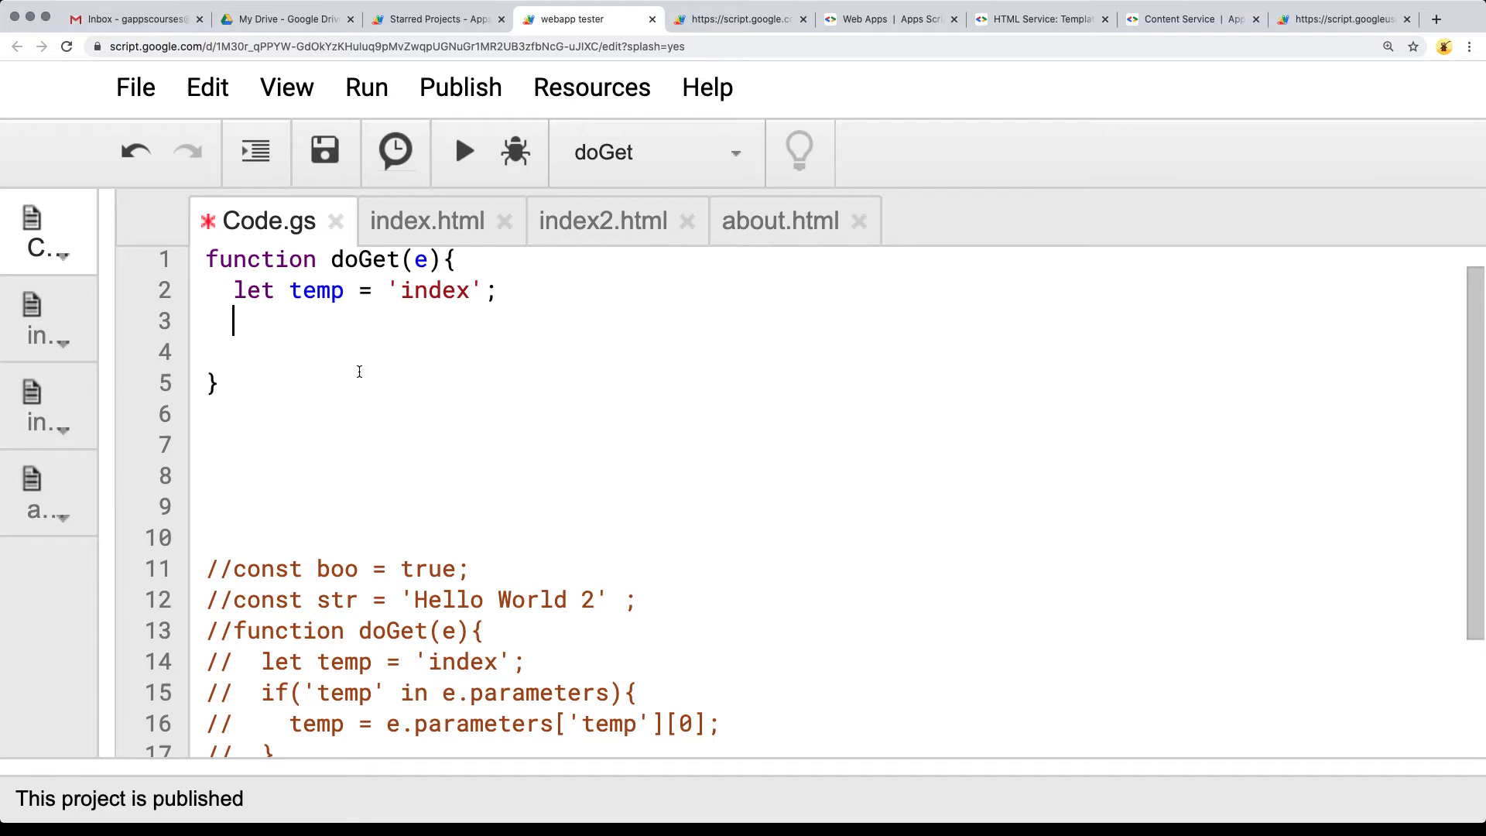
mouse_move(800, 353)
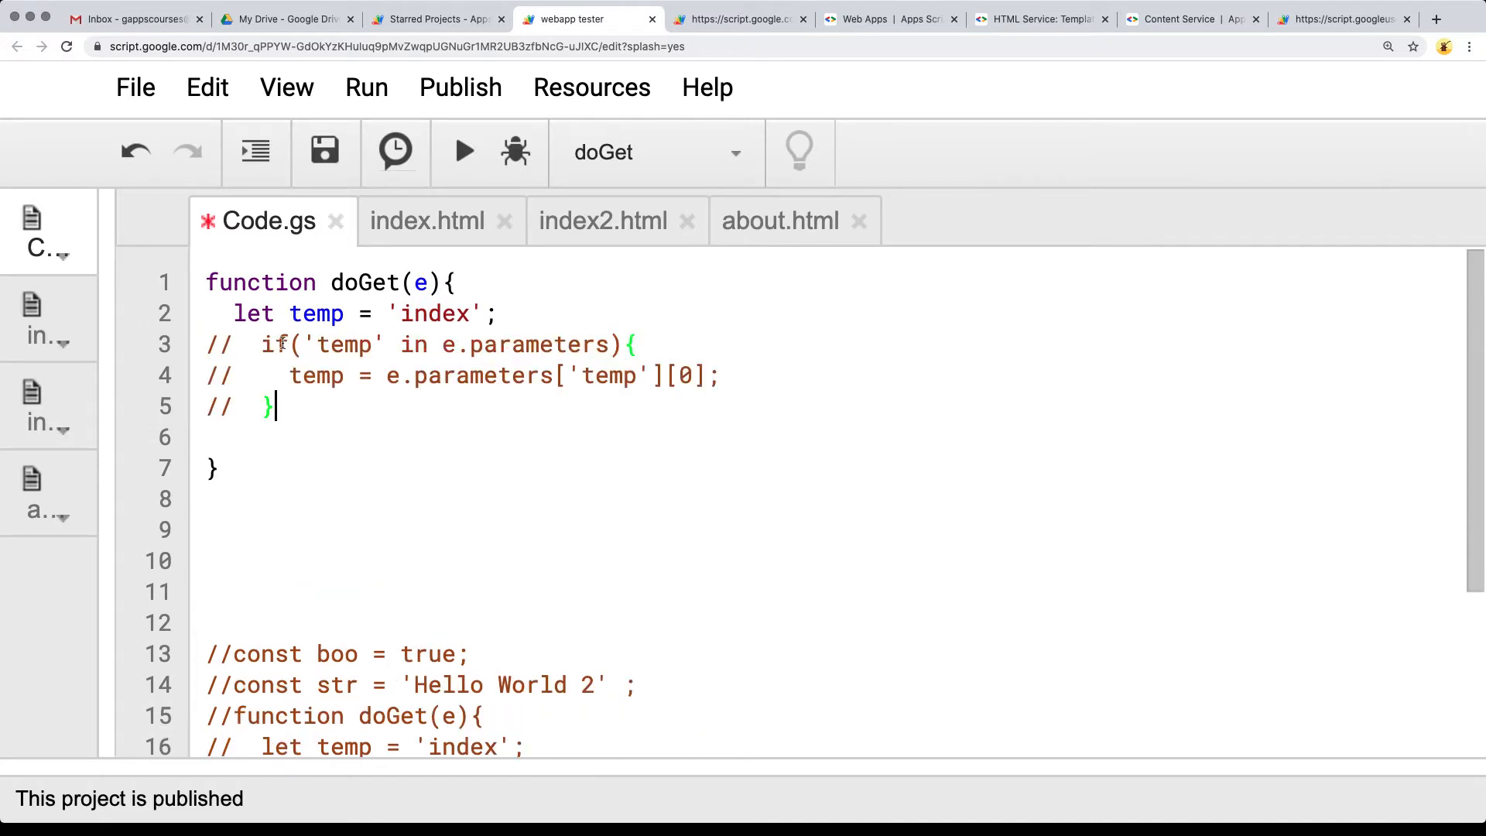
- Uncomment the pasted if('temp' in e.parameters) block via Edit > Toggle comment
left_click(206, 87)
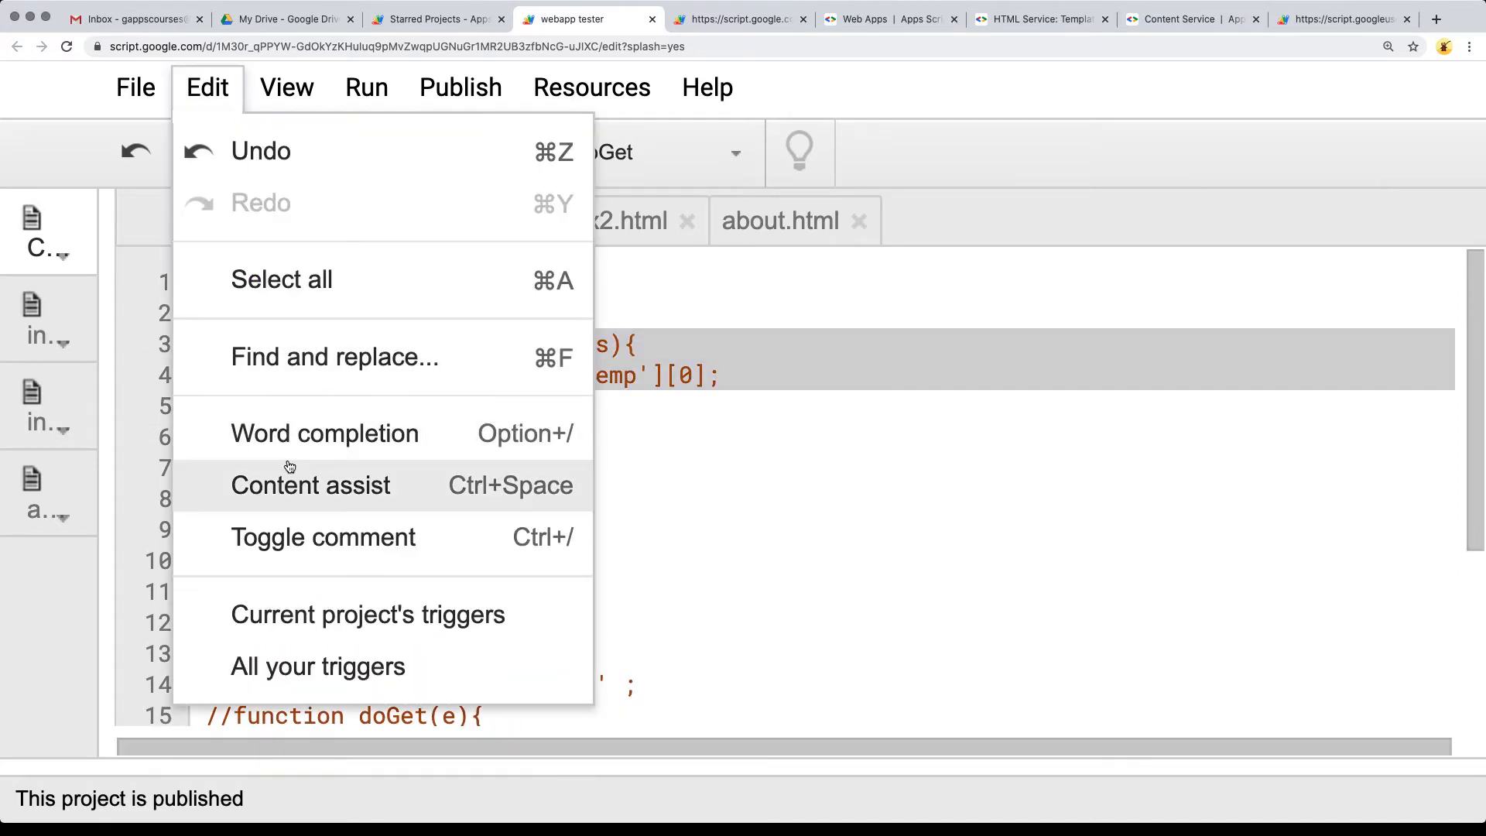
left_click(338, 454)
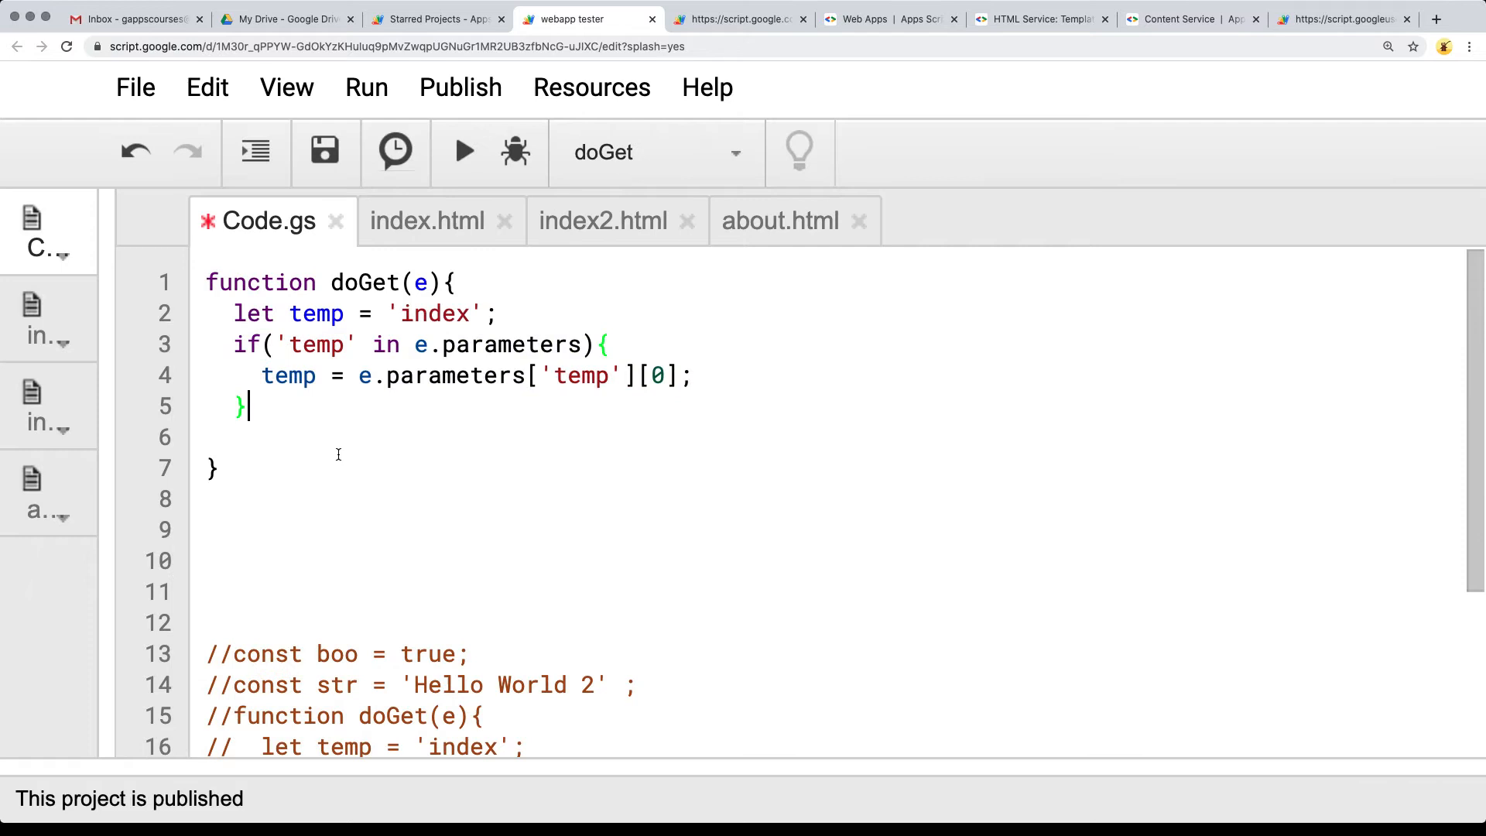
key("enter")
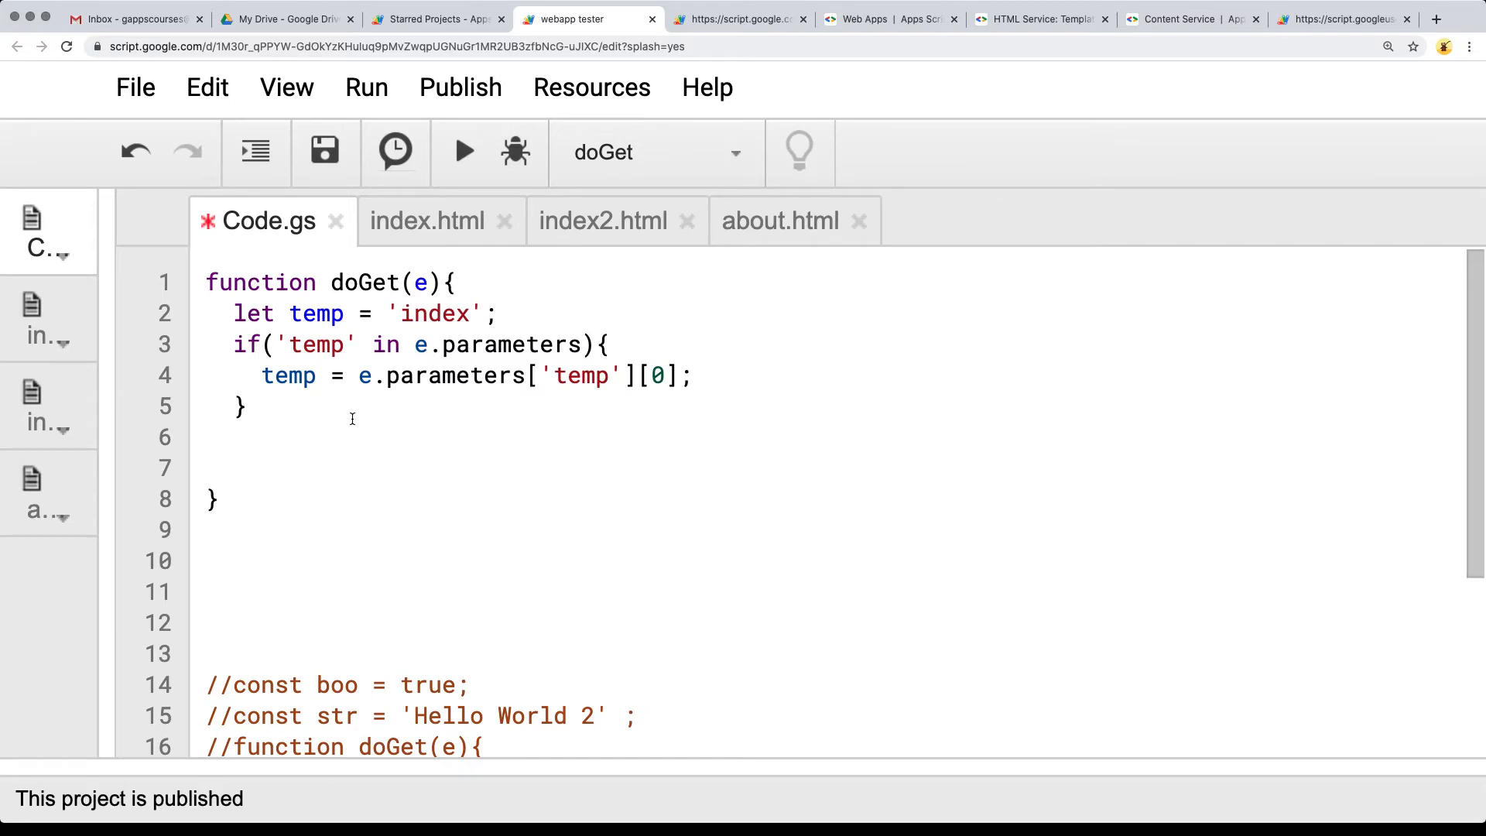
- Wrap the doGet body in a try { } catch(e) { } structure
type("try")
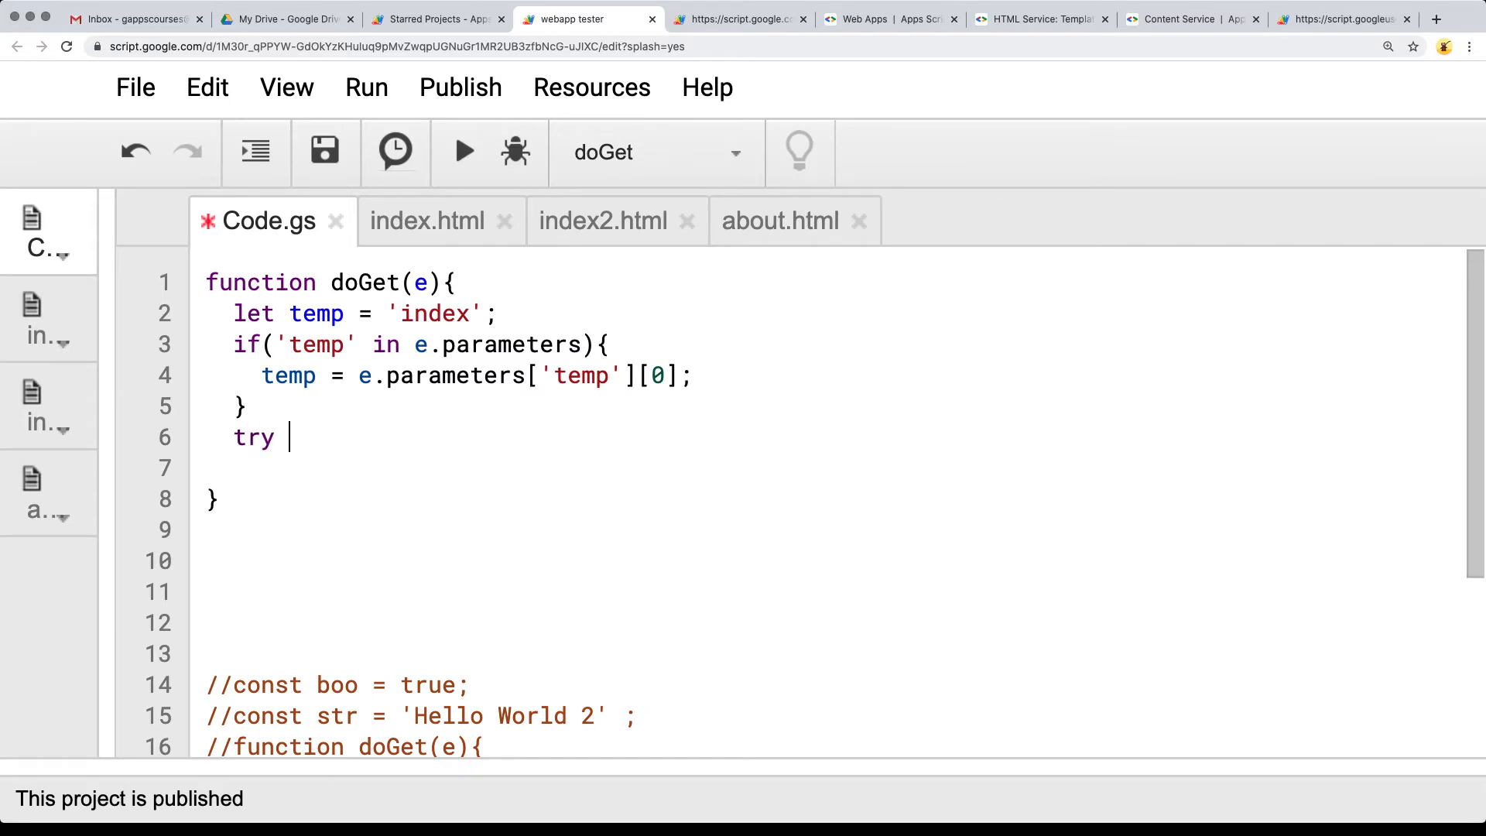
type("{")
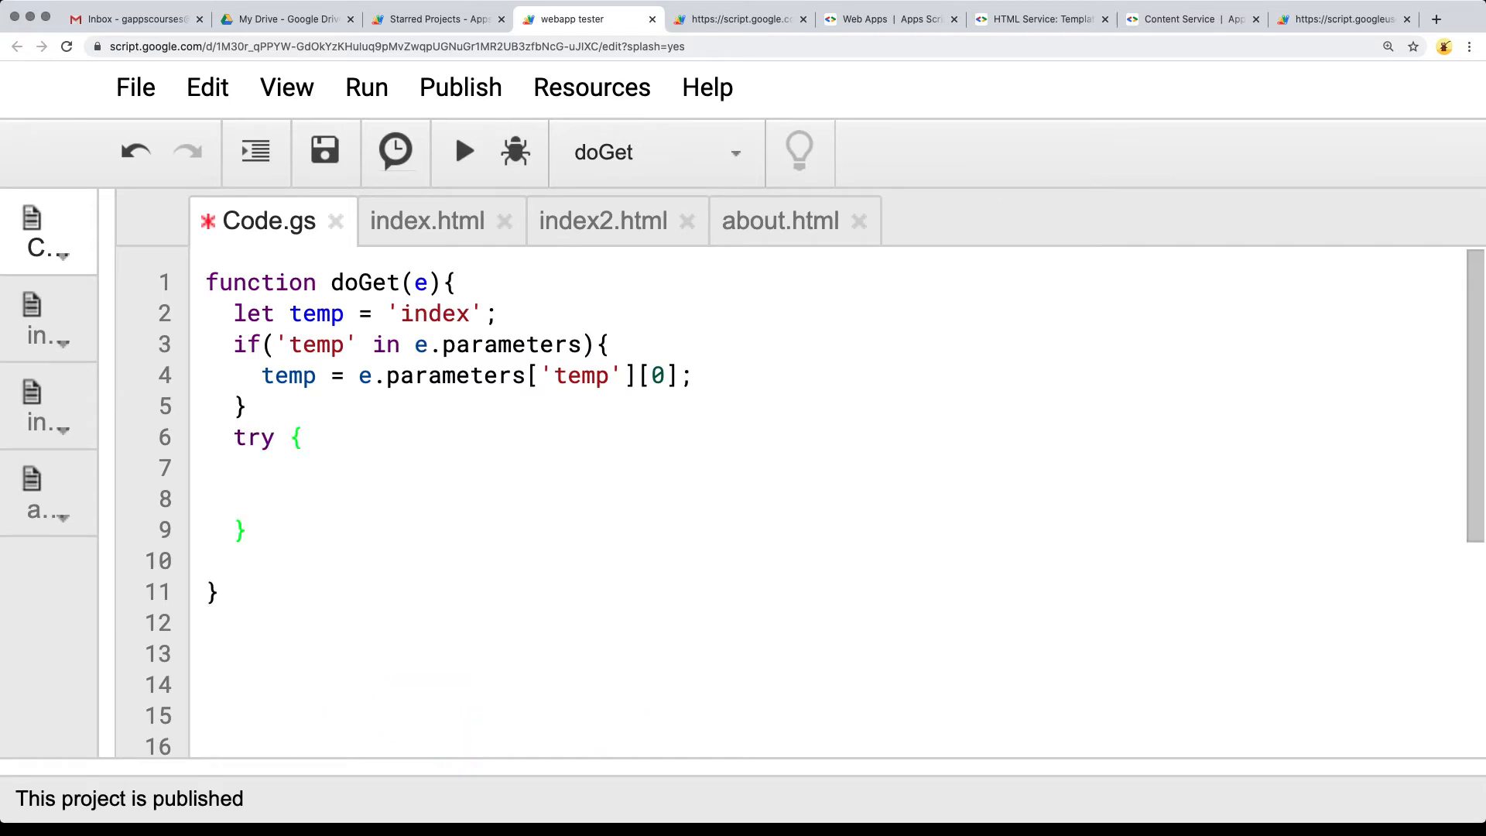
type("catch")
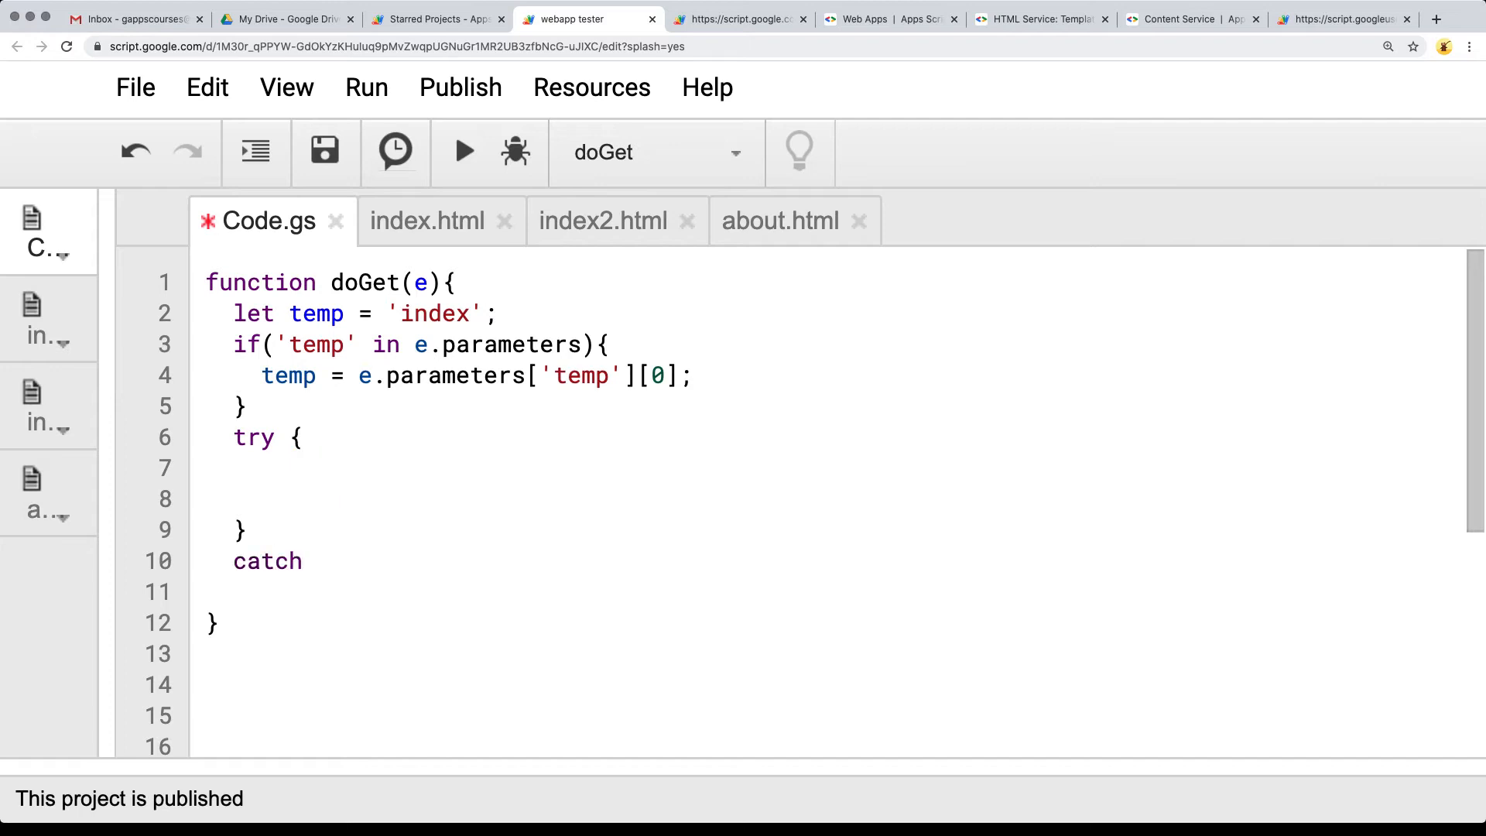
type("(e)")
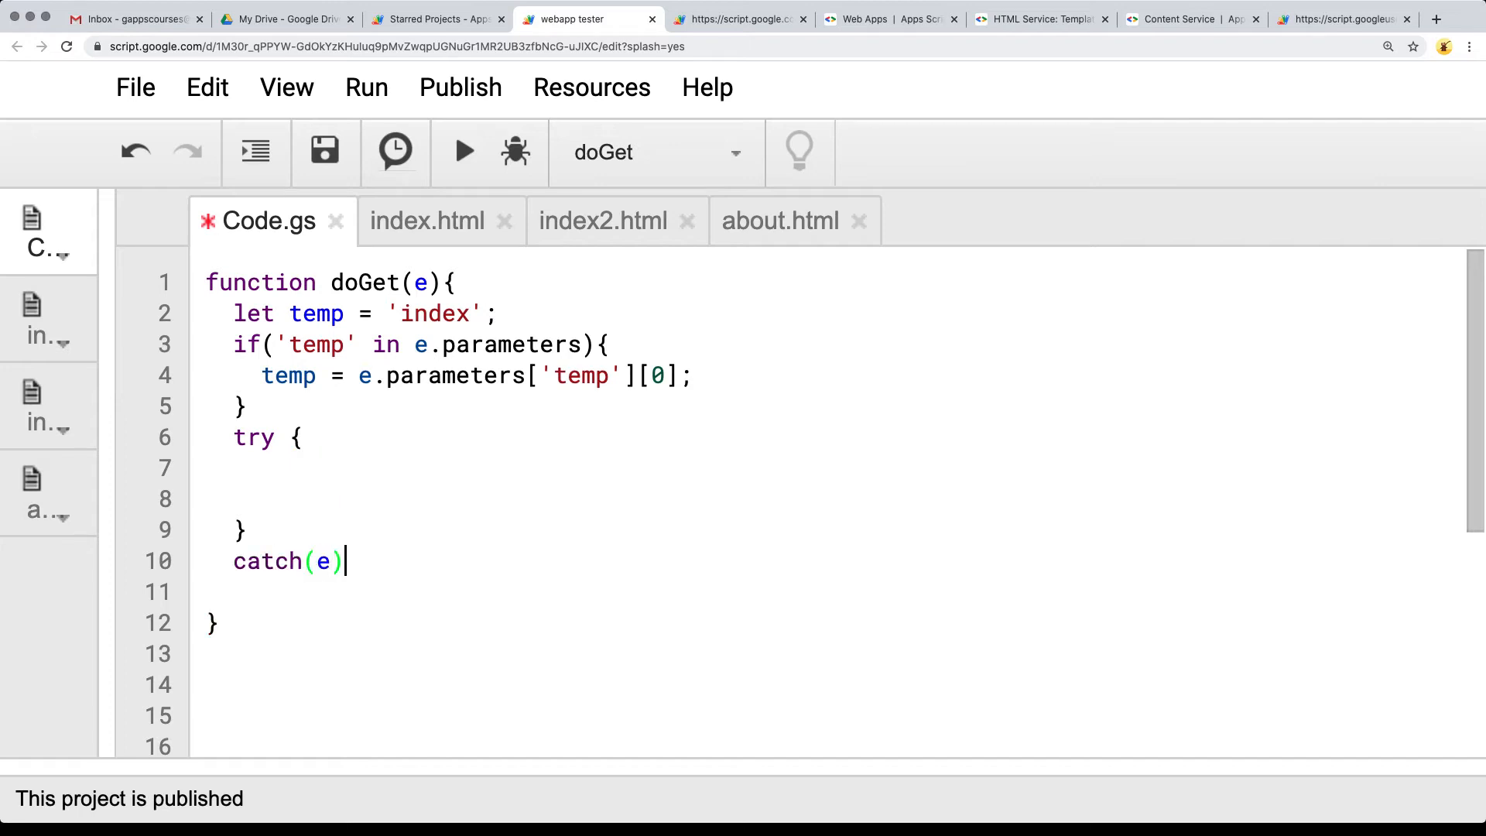
type("{")
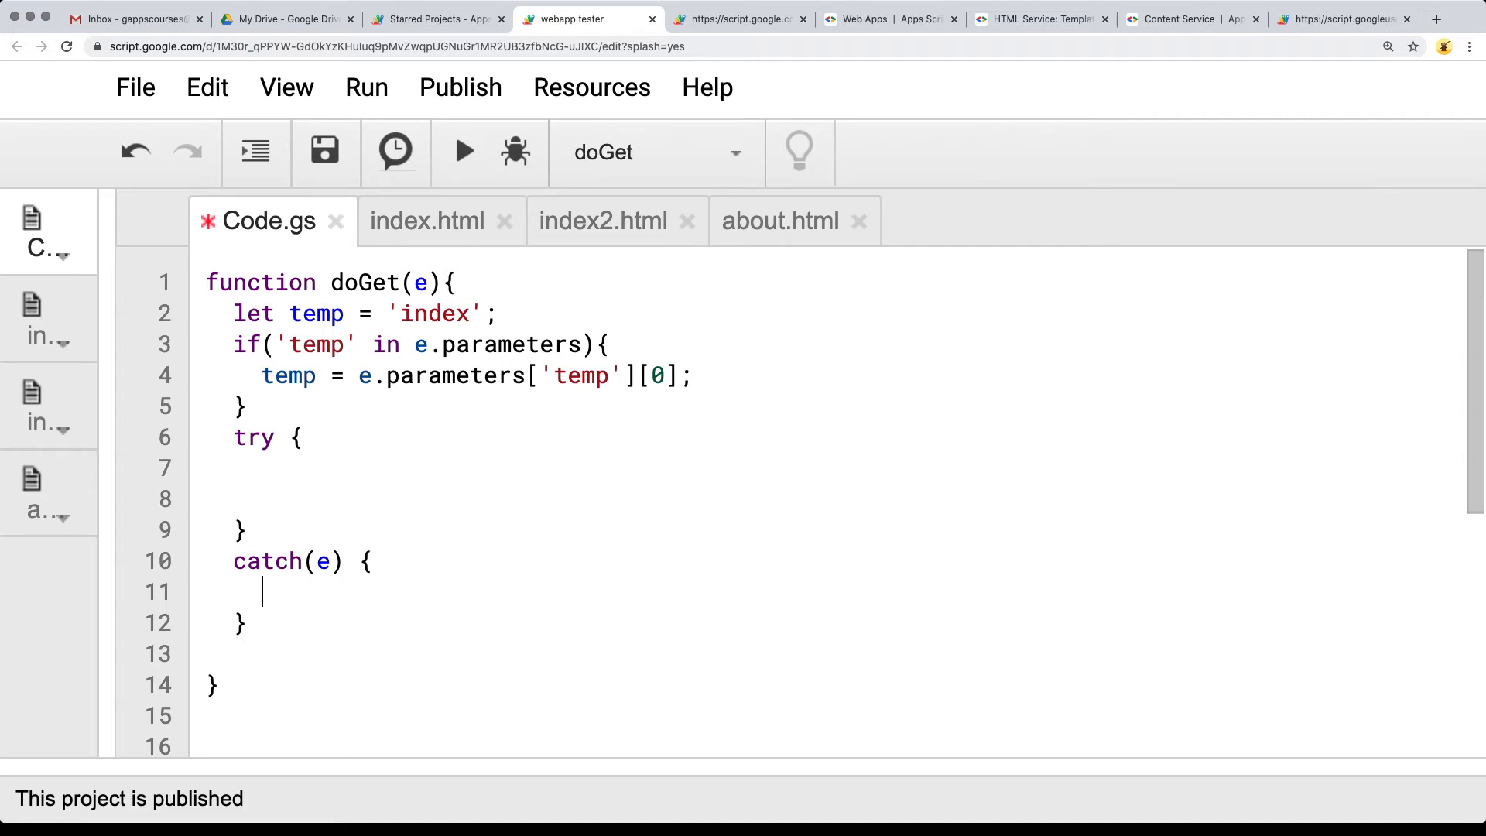
scroll("down", 3)
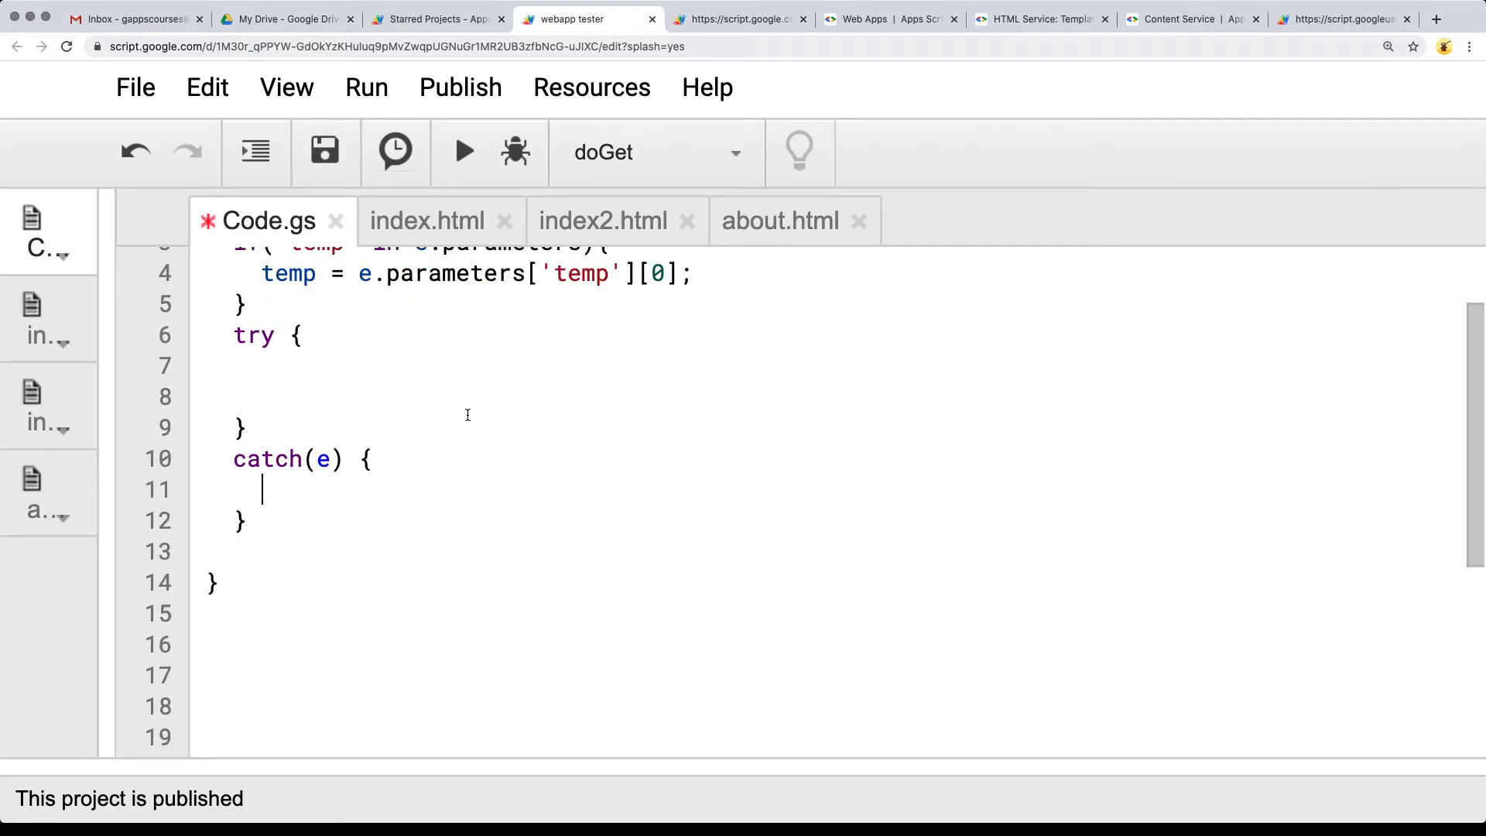
- Make catch return ContentService.createTextOutput(JSON.stringify(e))
type("re")
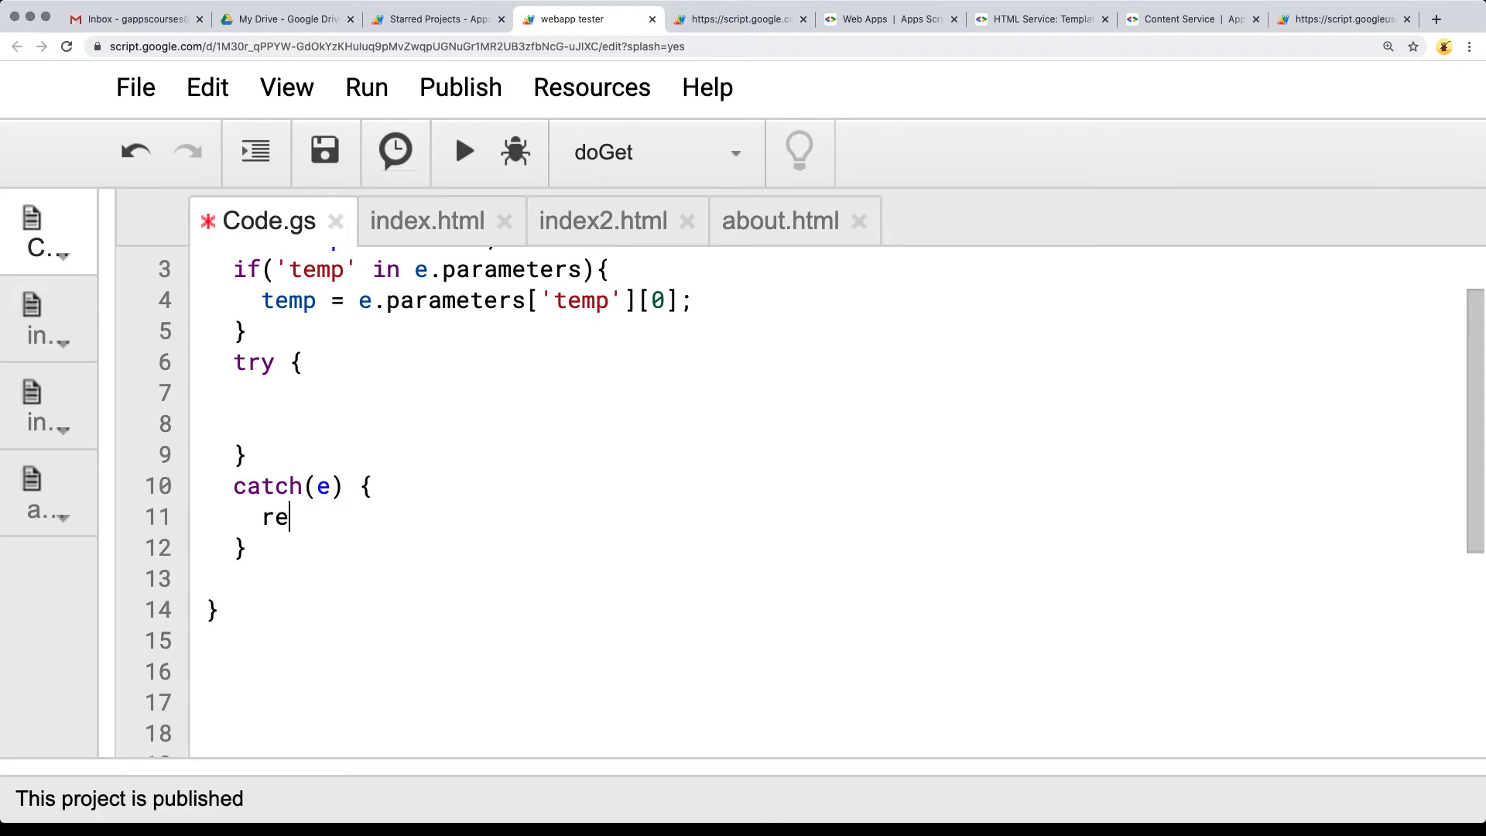
type("turn C")
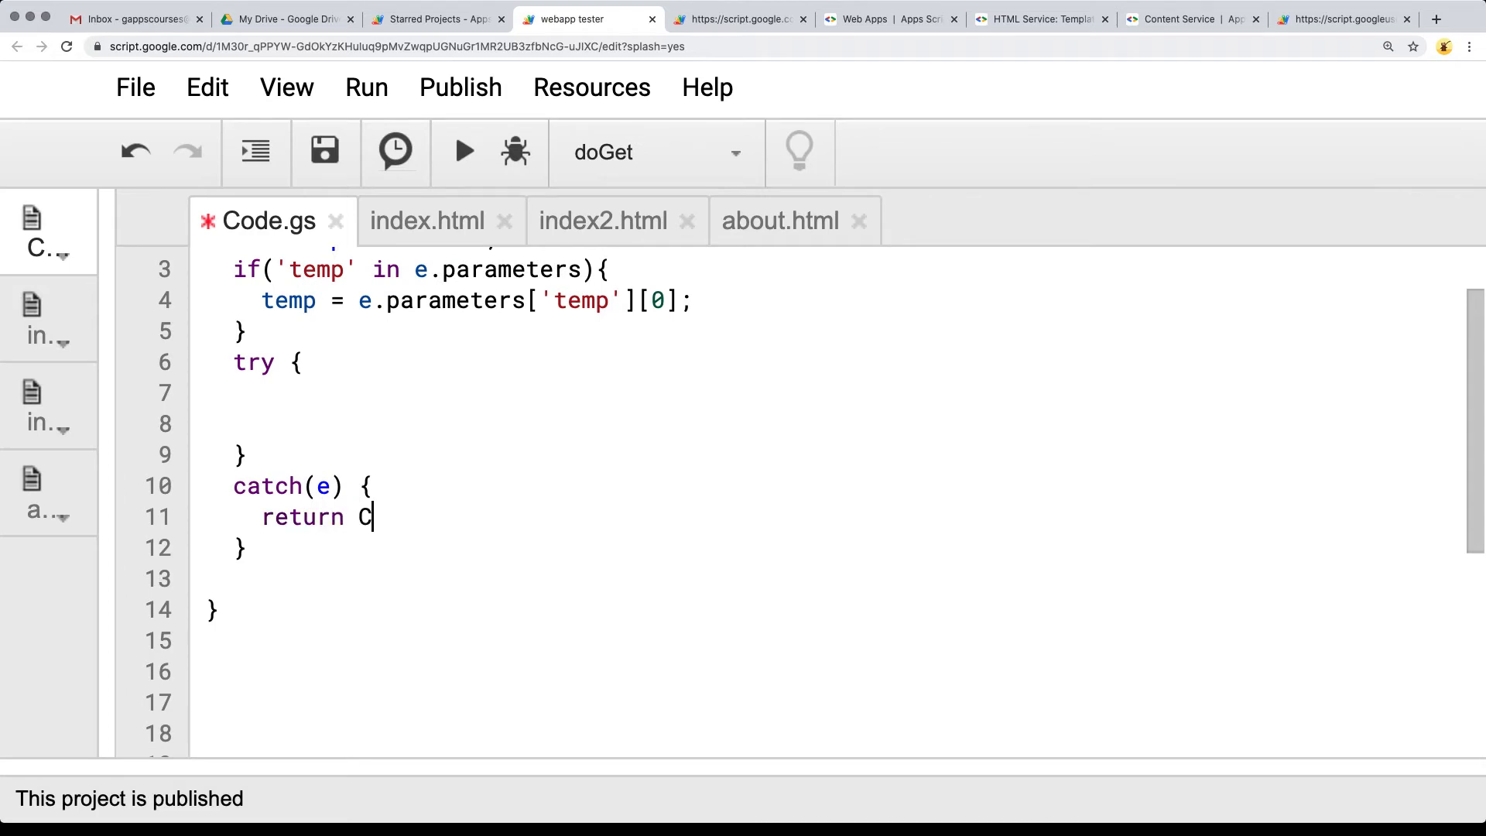
type("ontentSer")
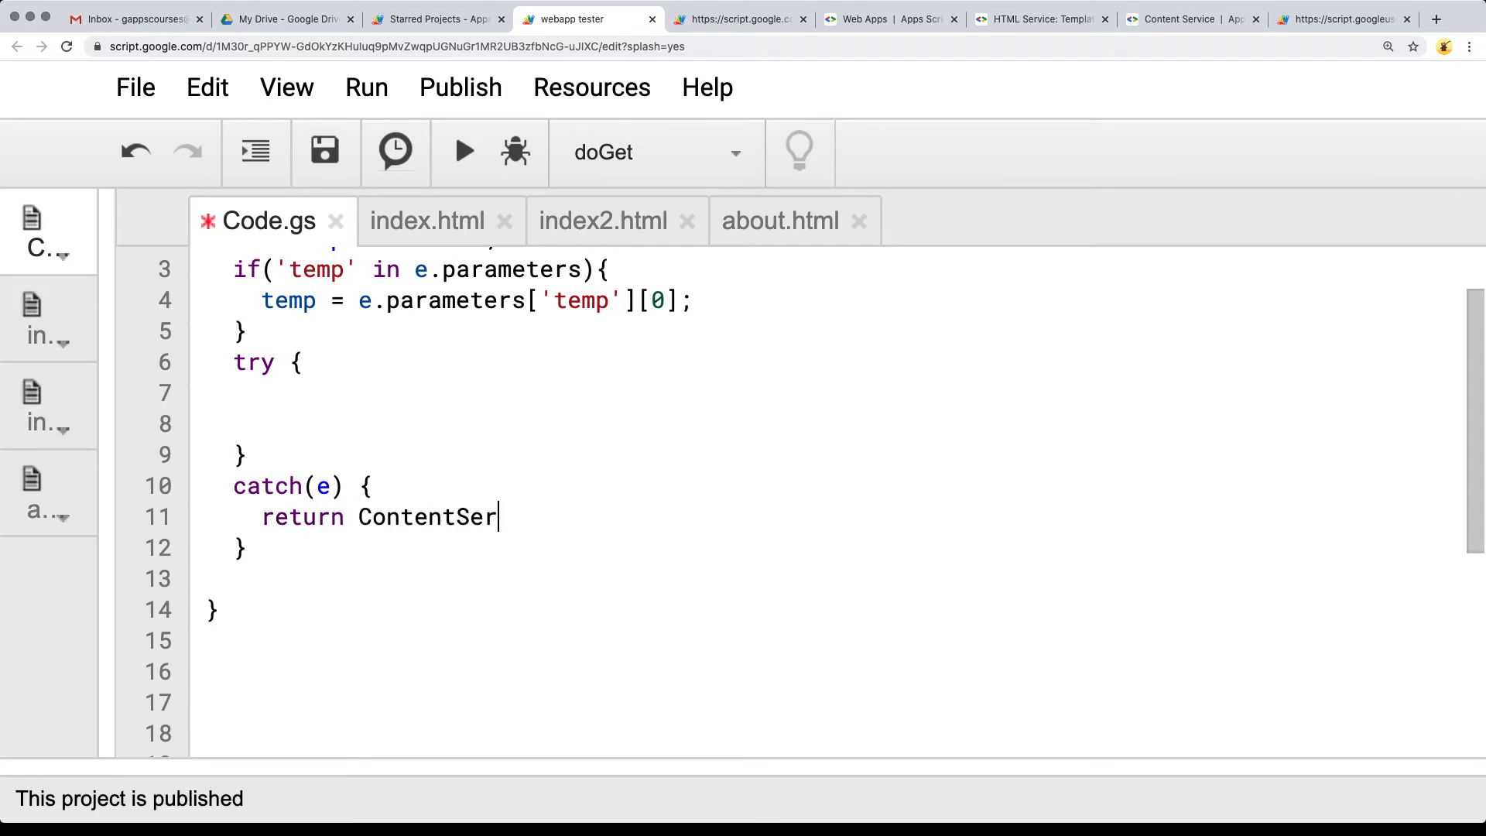
type("vice.createTextOutput(content")
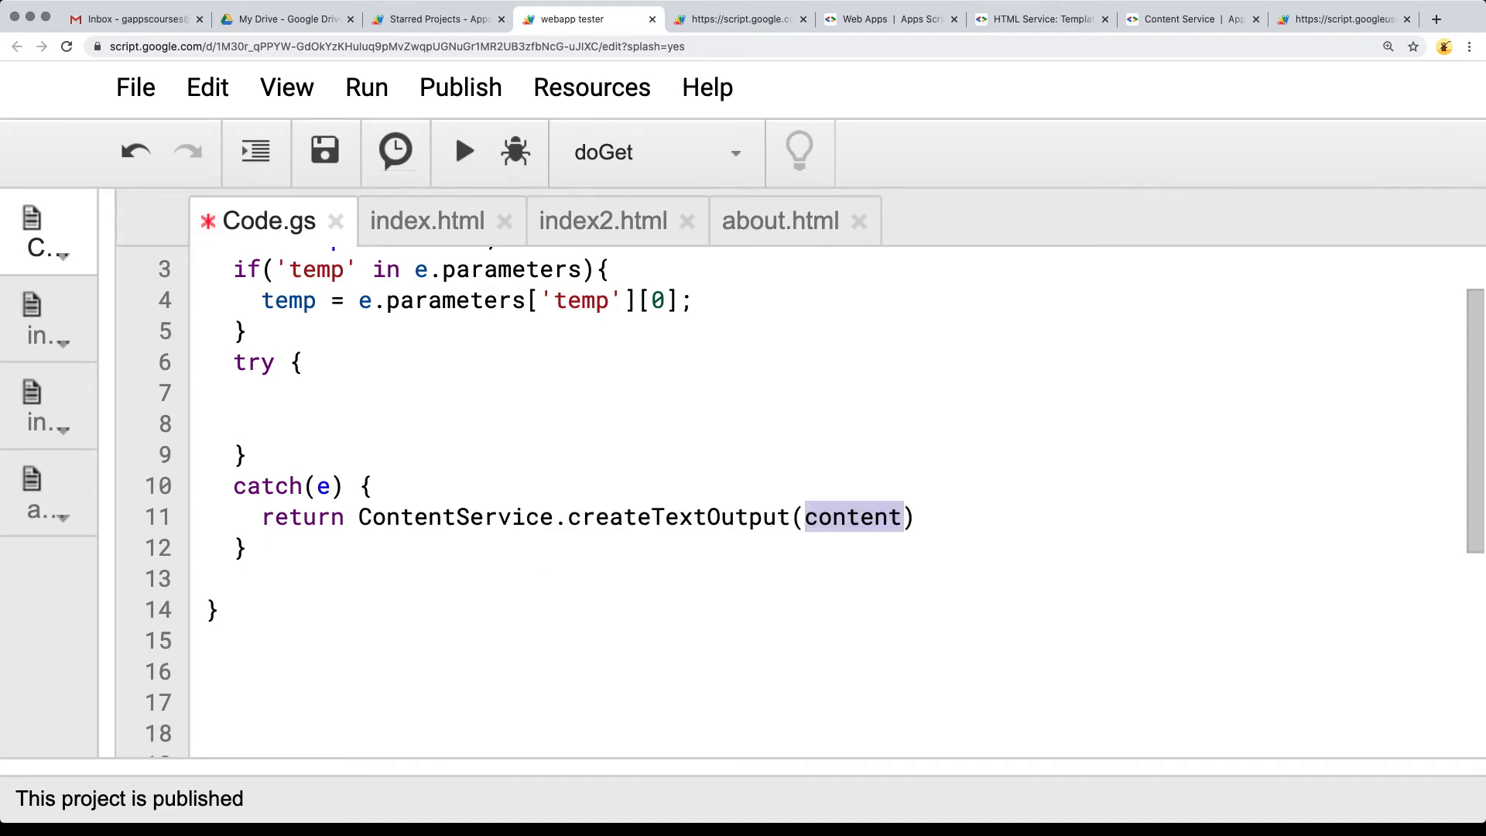
type("JS")
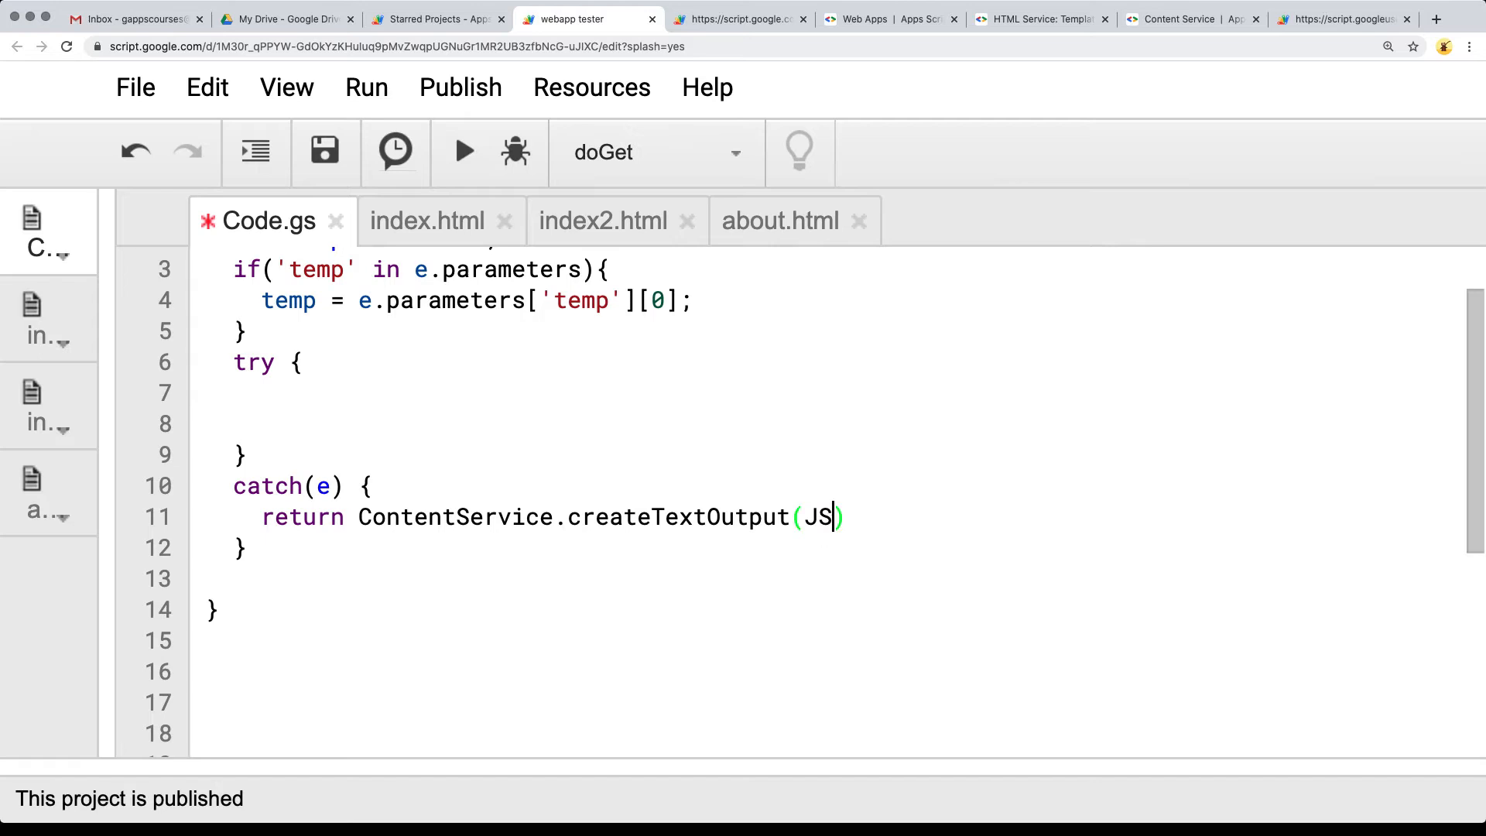
type("ON.stringify(valu")
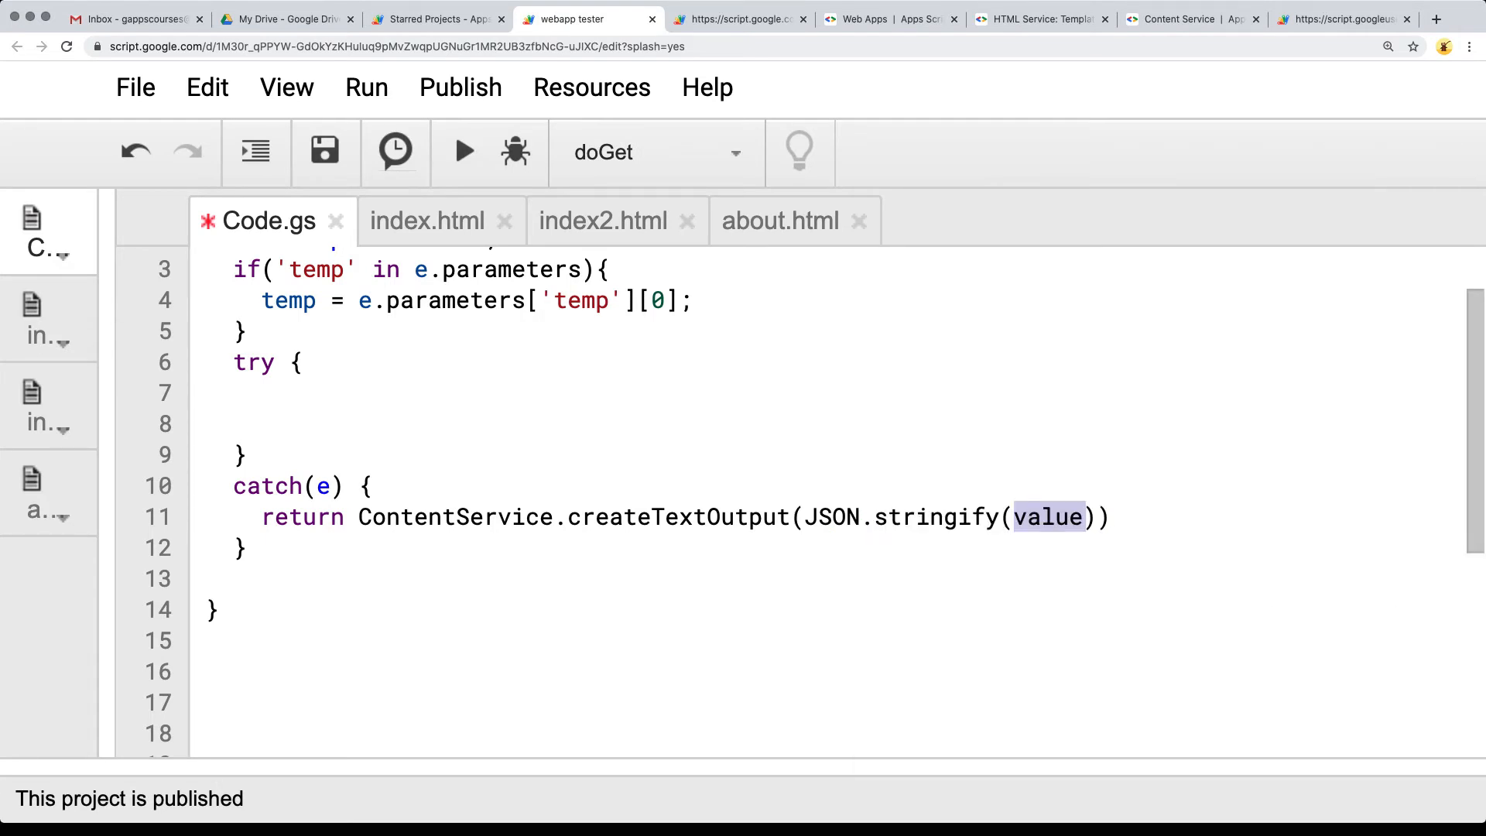
type("e")
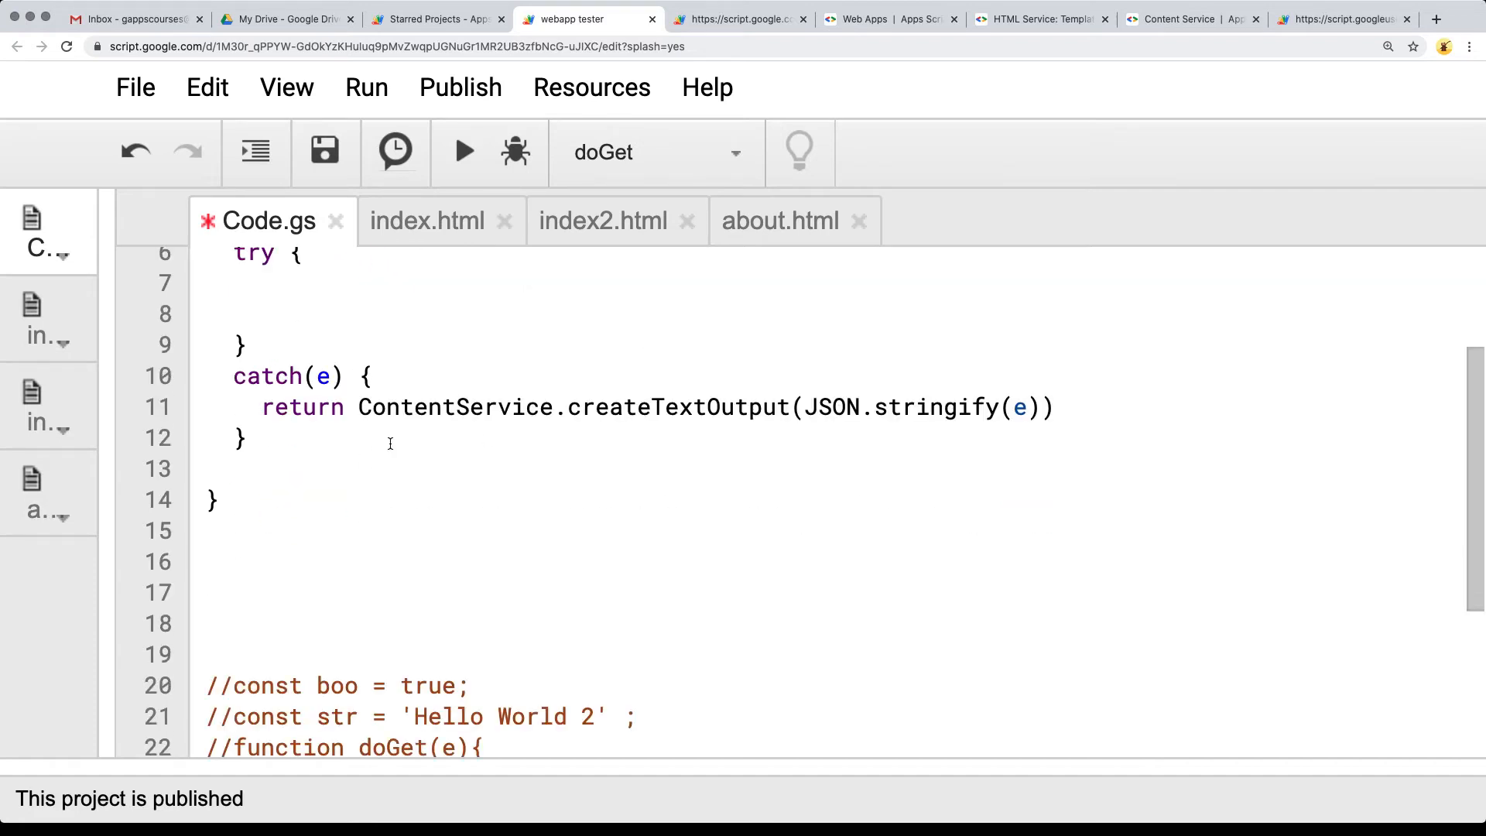
scroll("down", 3)
type("const html = HtmlService.createTemplateFromFile(temp);")
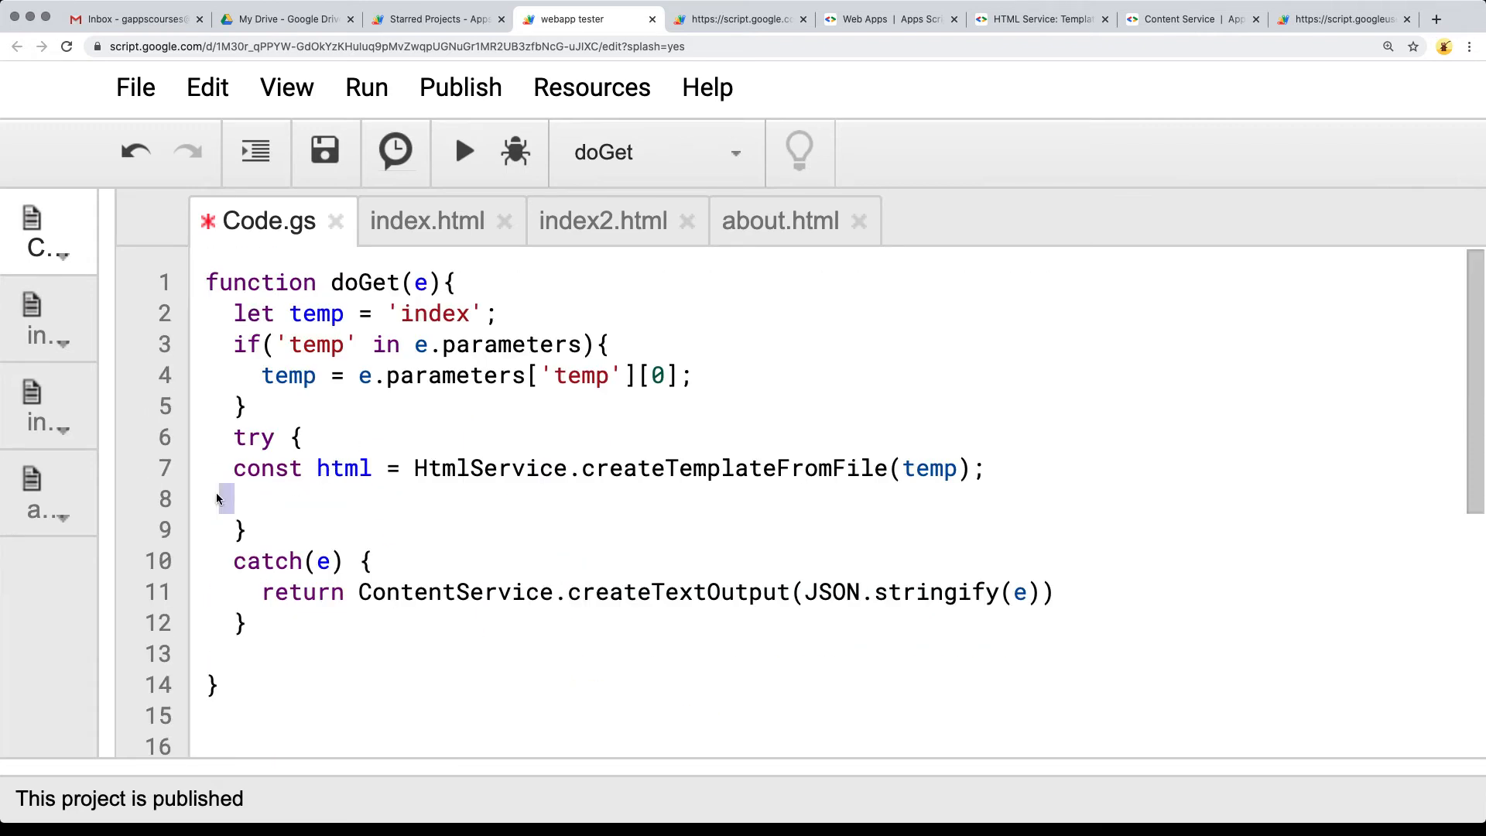
- In try, set html.data = {'test':e} and return html.evaluate()
type("html.data = {'test':e}")
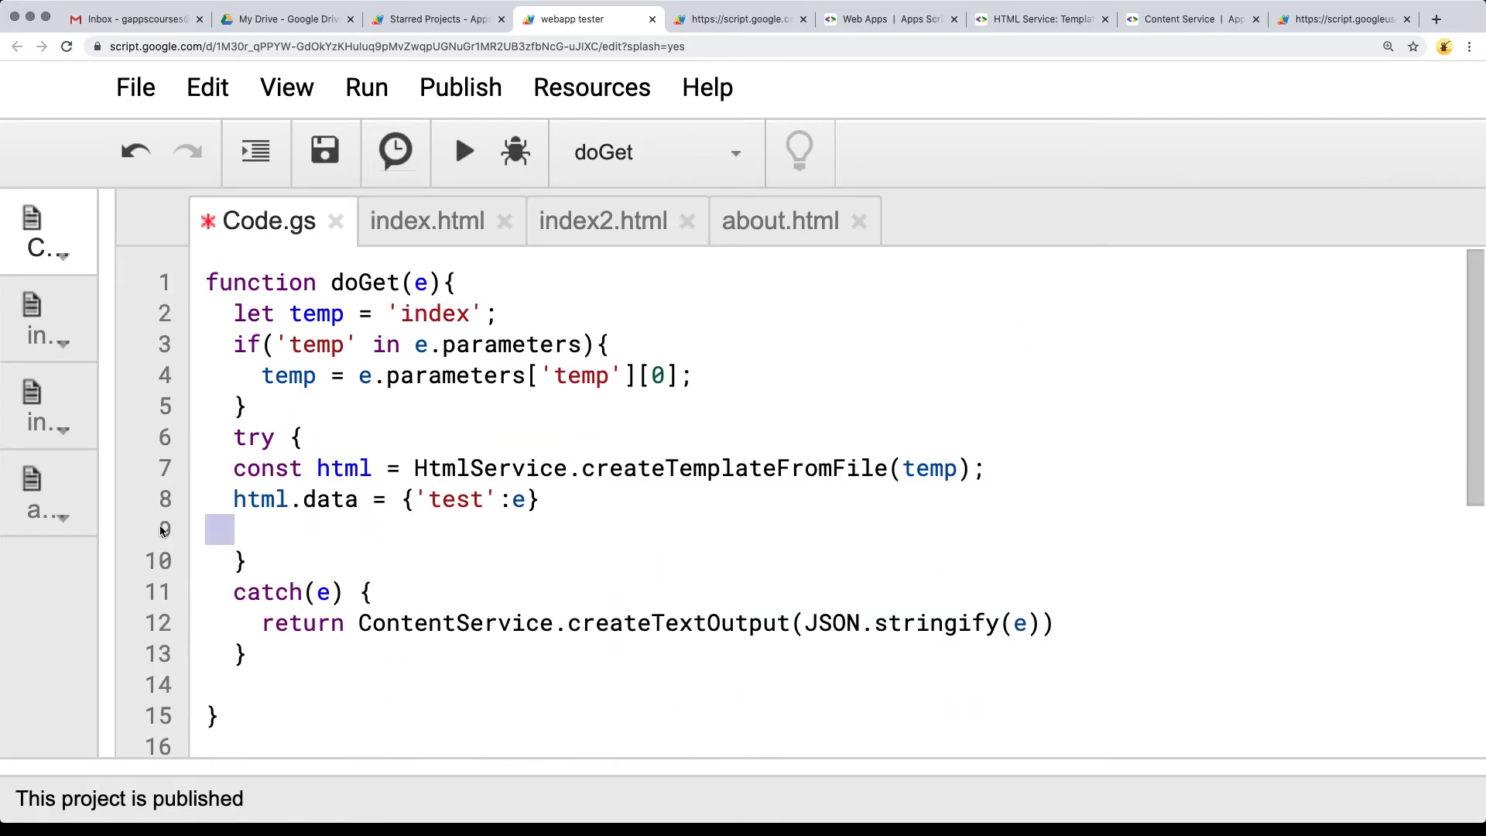
type("return html.evaluate()")
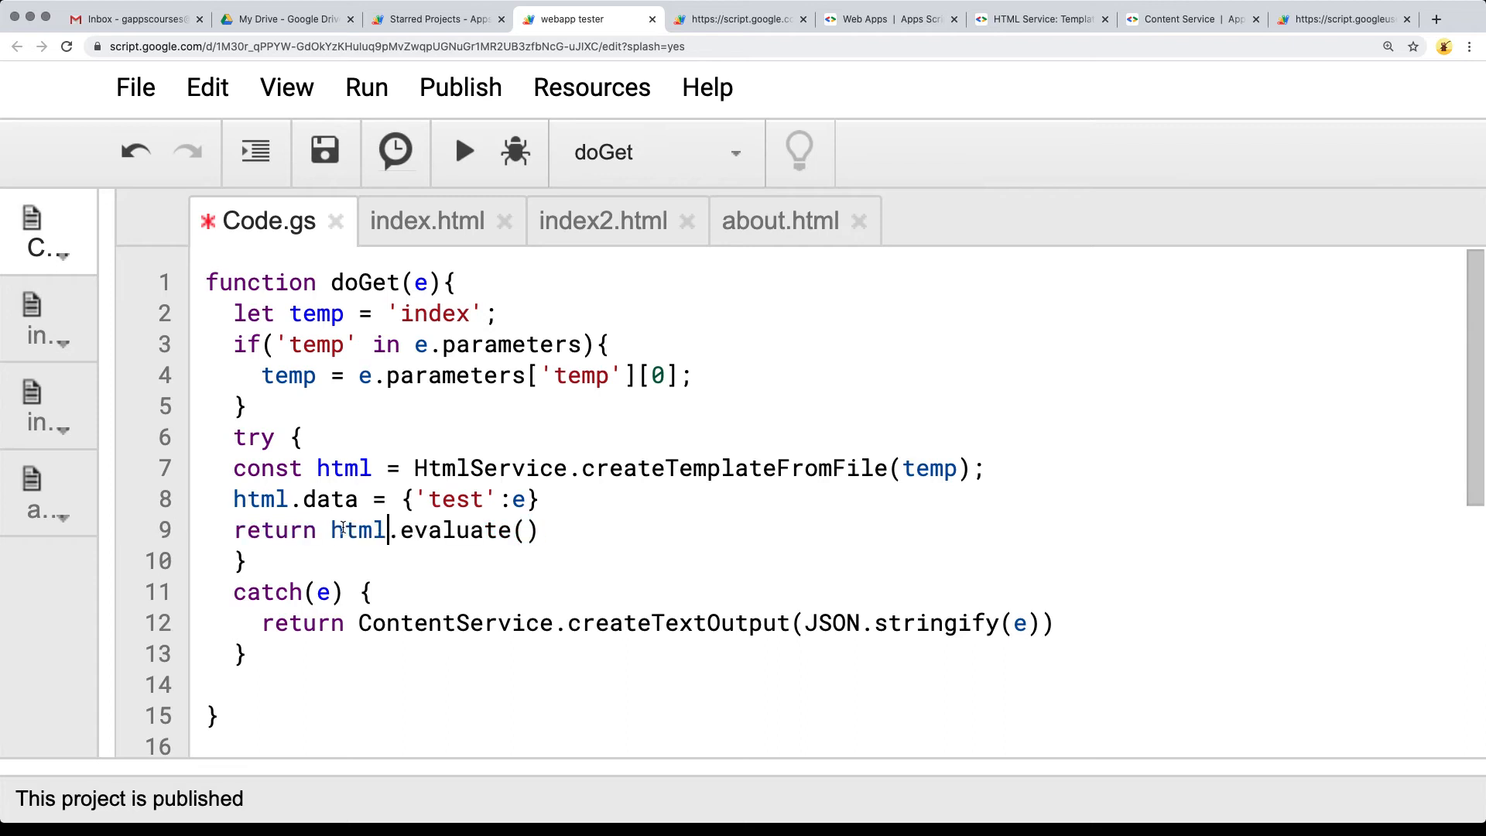
left_click_drag(261, 467, 568, 529)
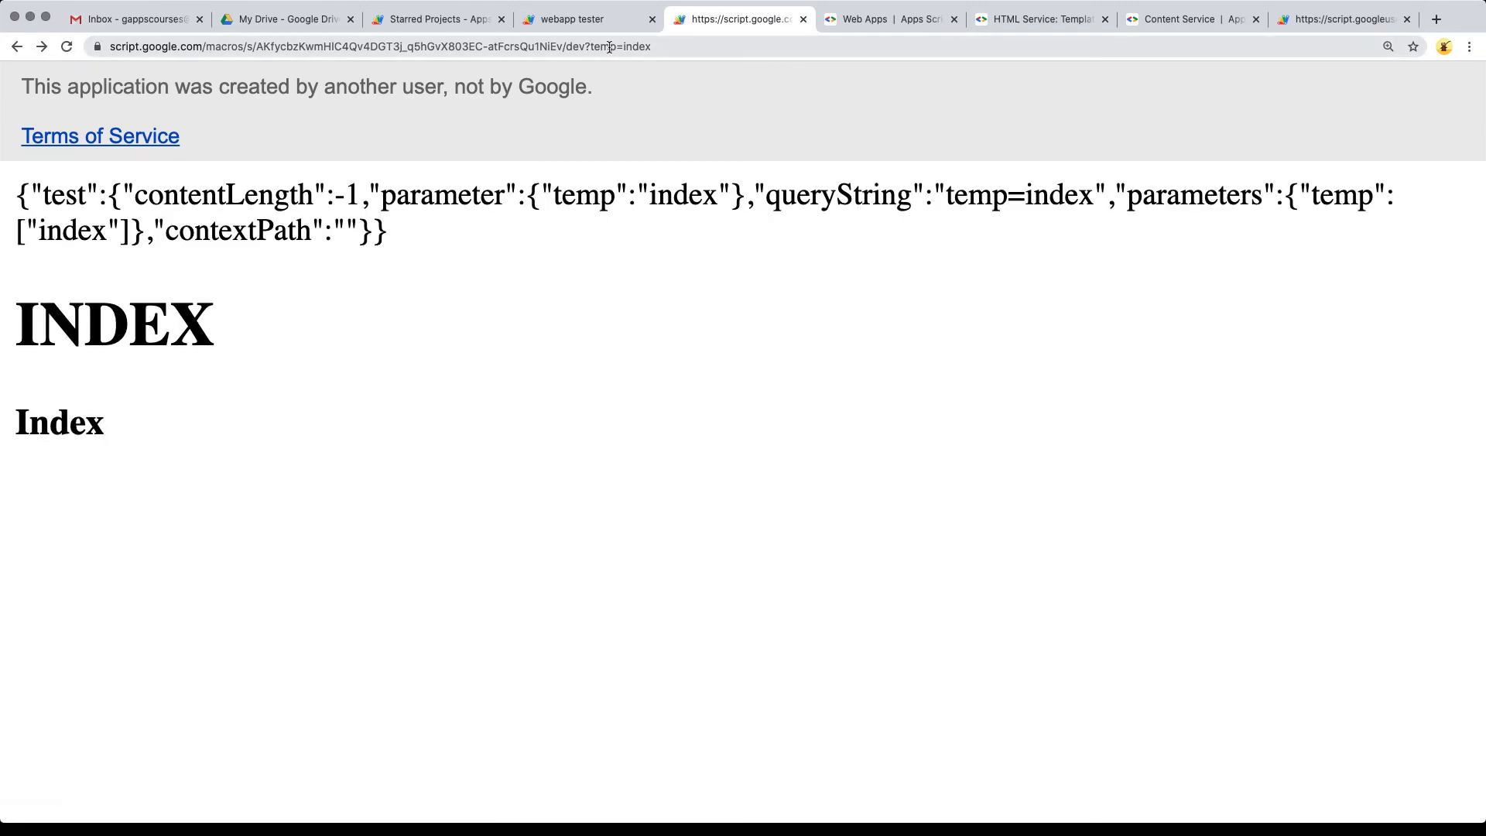
- Switch the web app URL parameter from temp=index to temp=about and reload the ABOUT page
double_click(674, 45)
type("about")
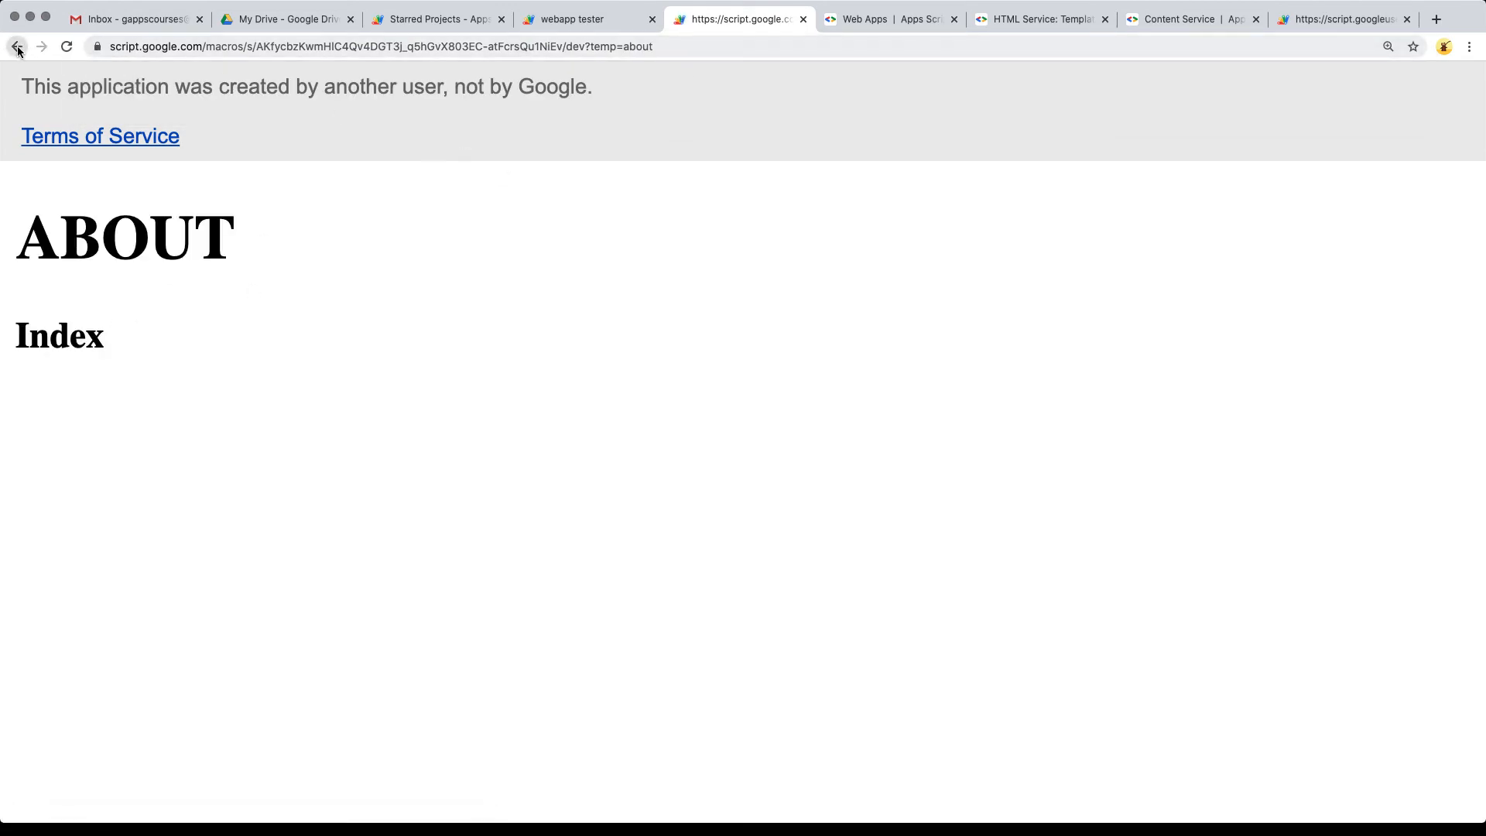
left_click(588, 18)
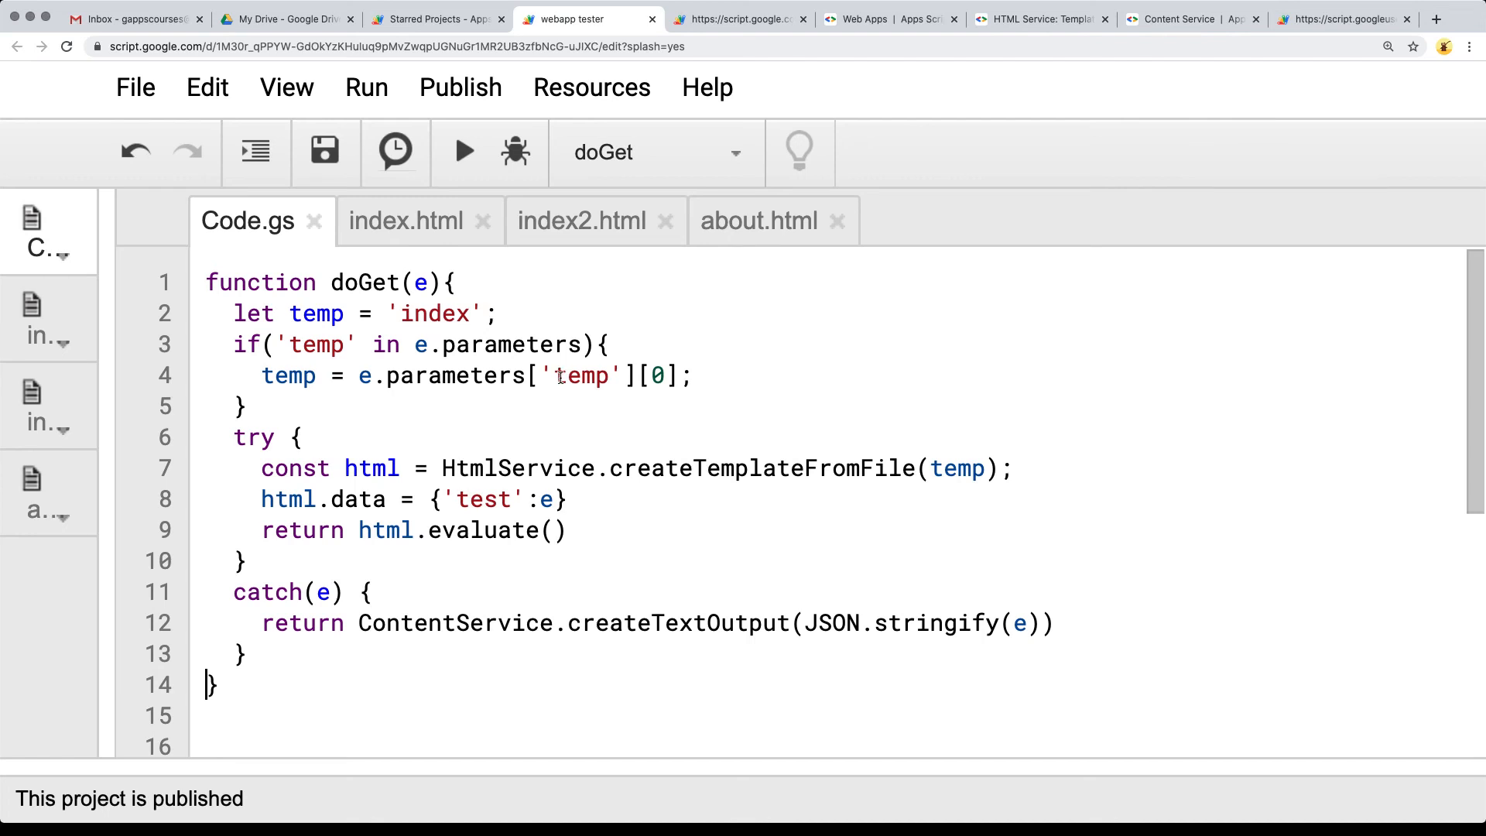
left_click(404, 219)
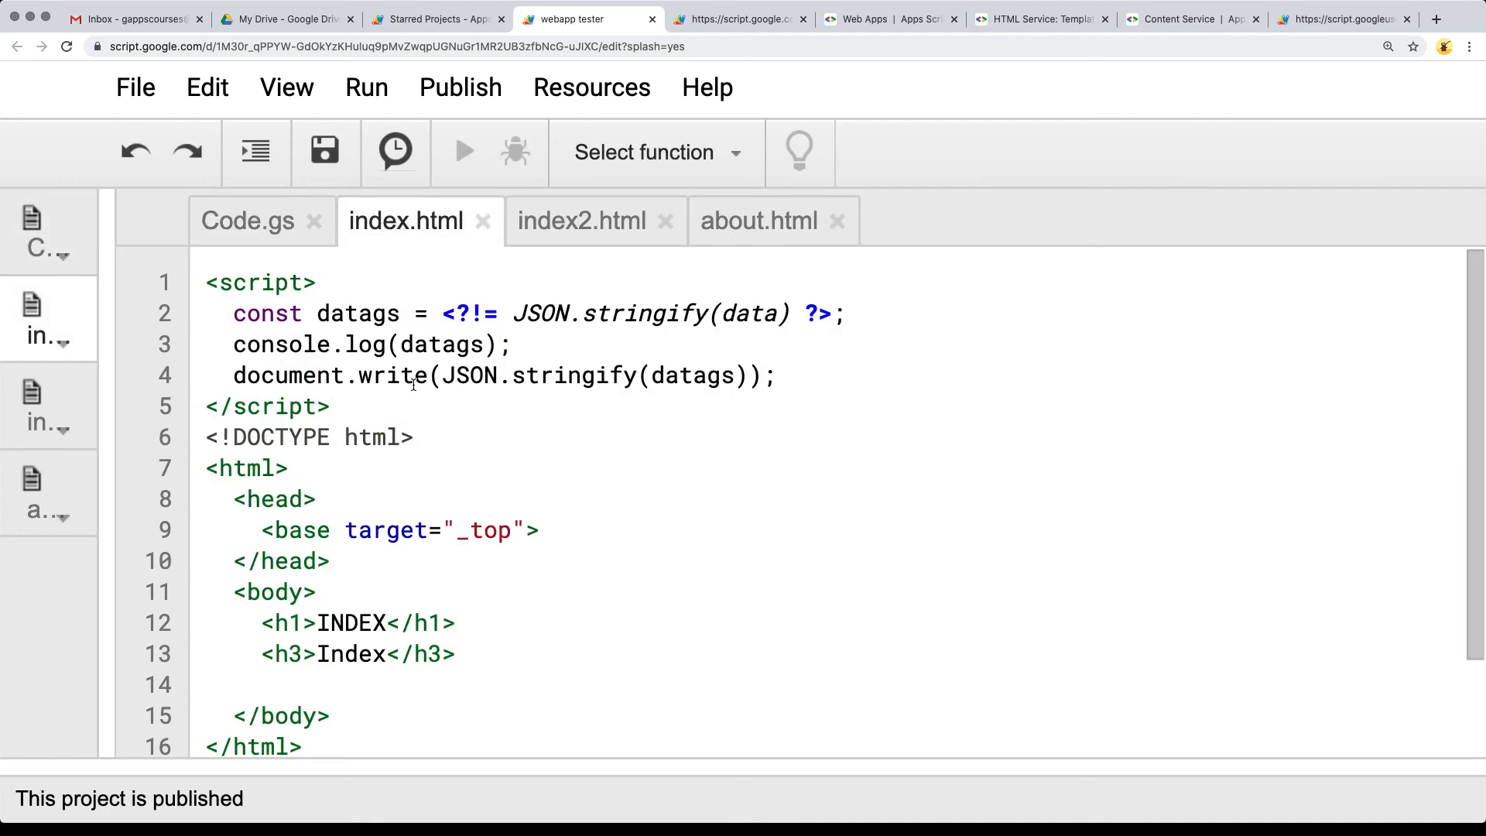
scroll("down", 3)
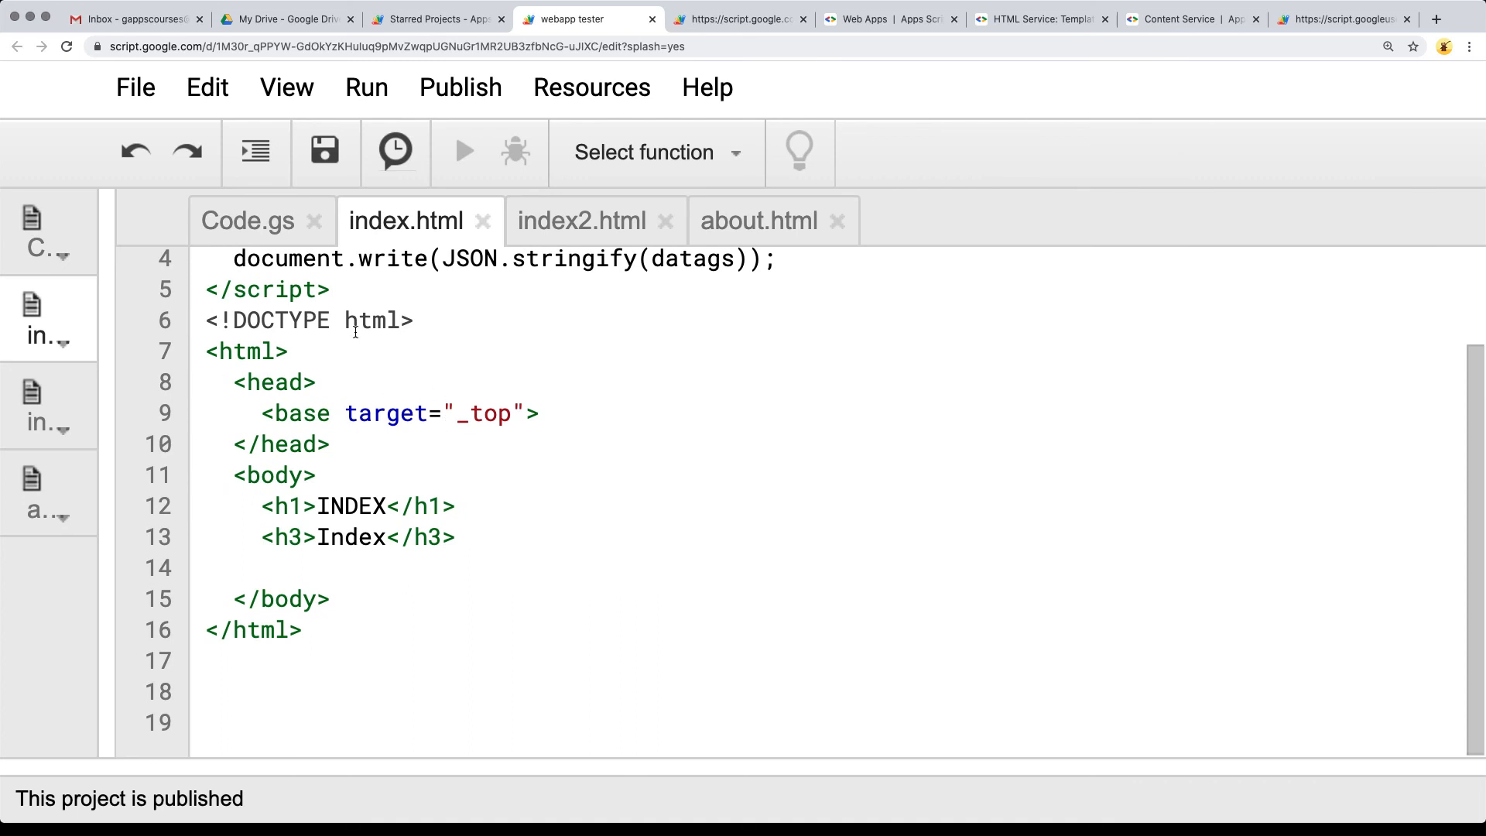
mouse_move(758, 222)
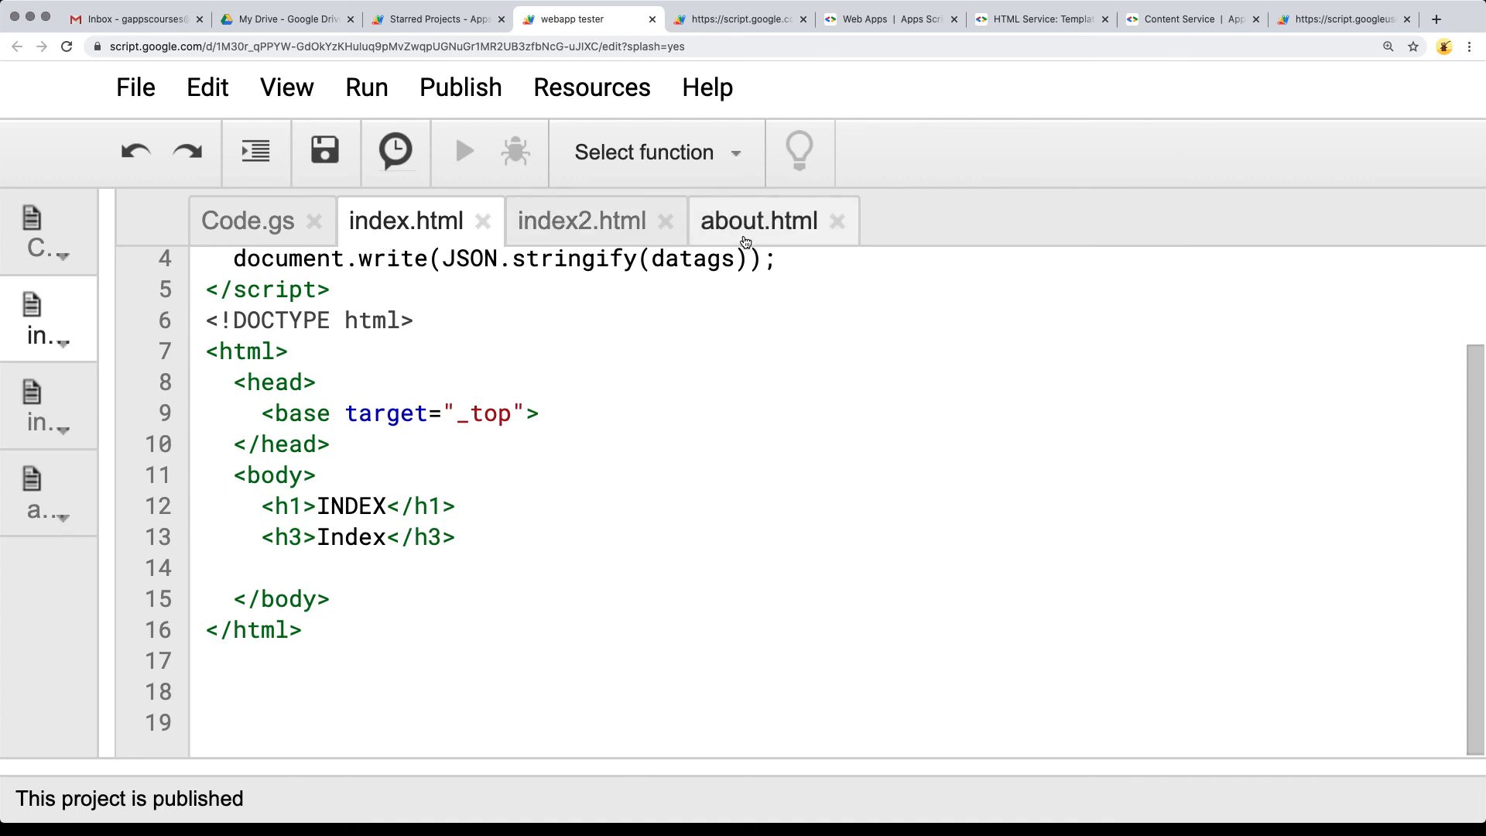
left_click(758, 222)
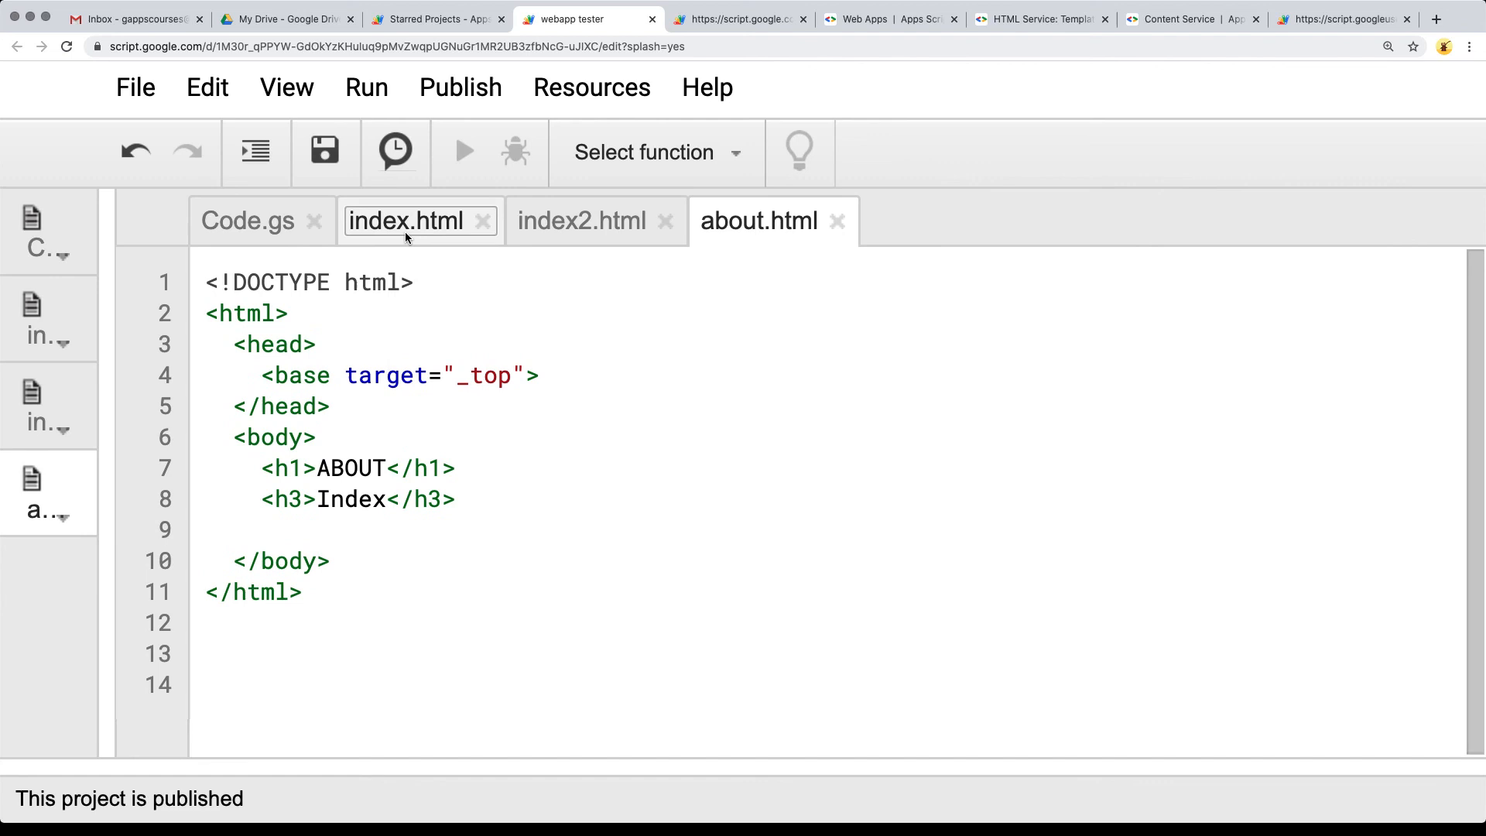
left_click(404, 221)
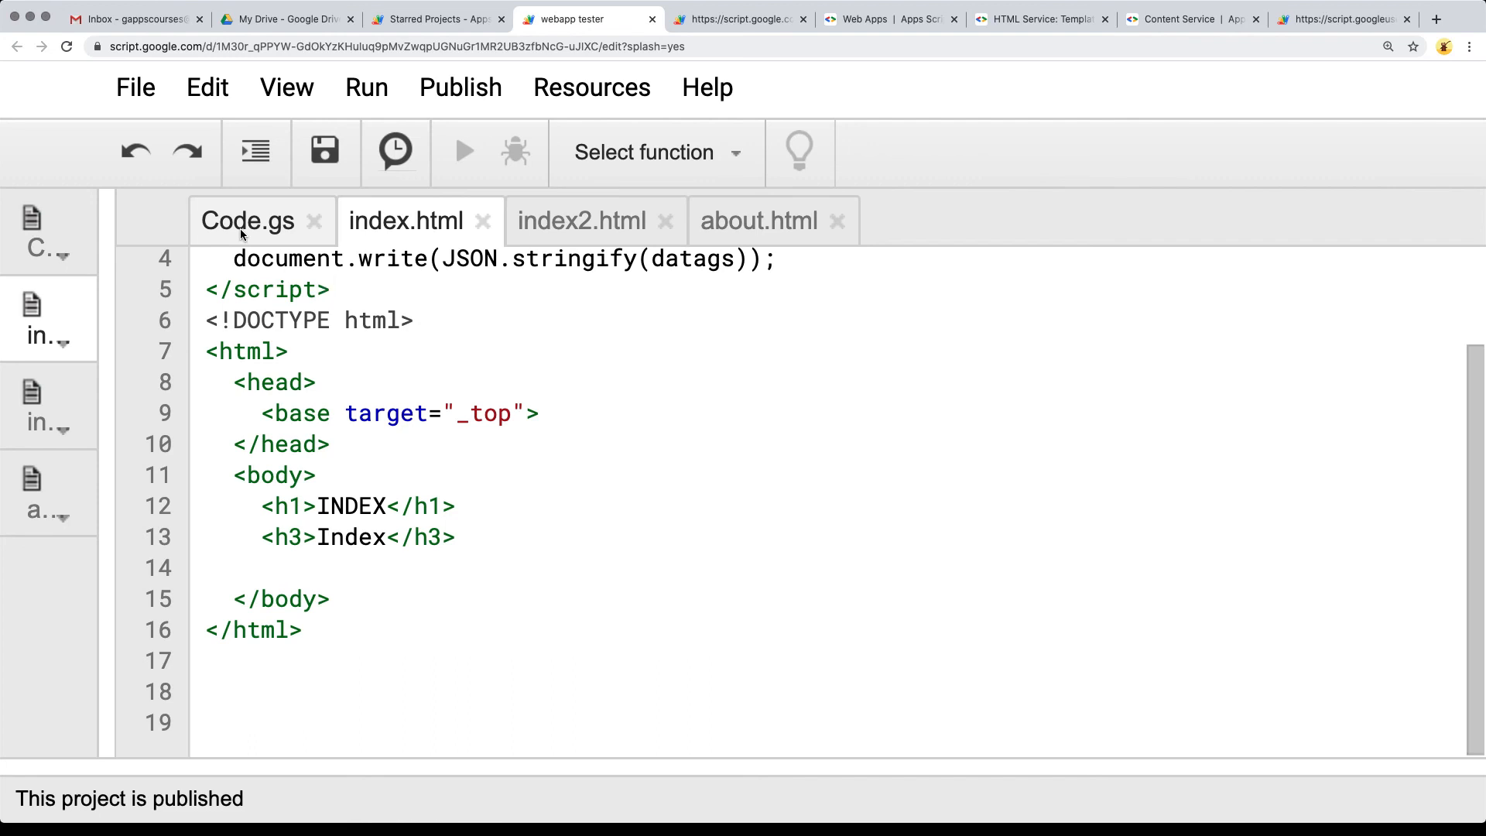
left_click(248, 220)
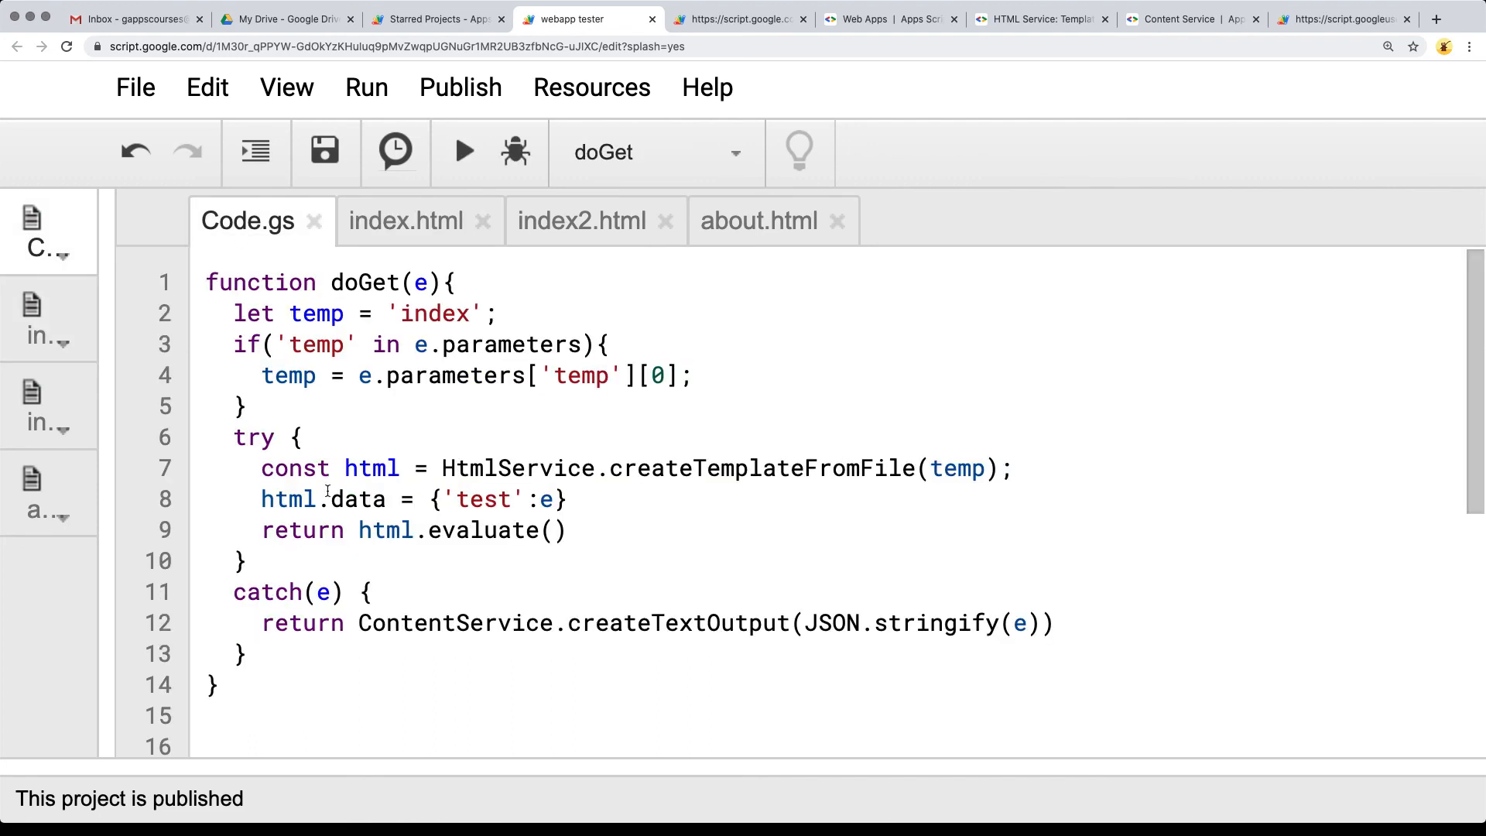